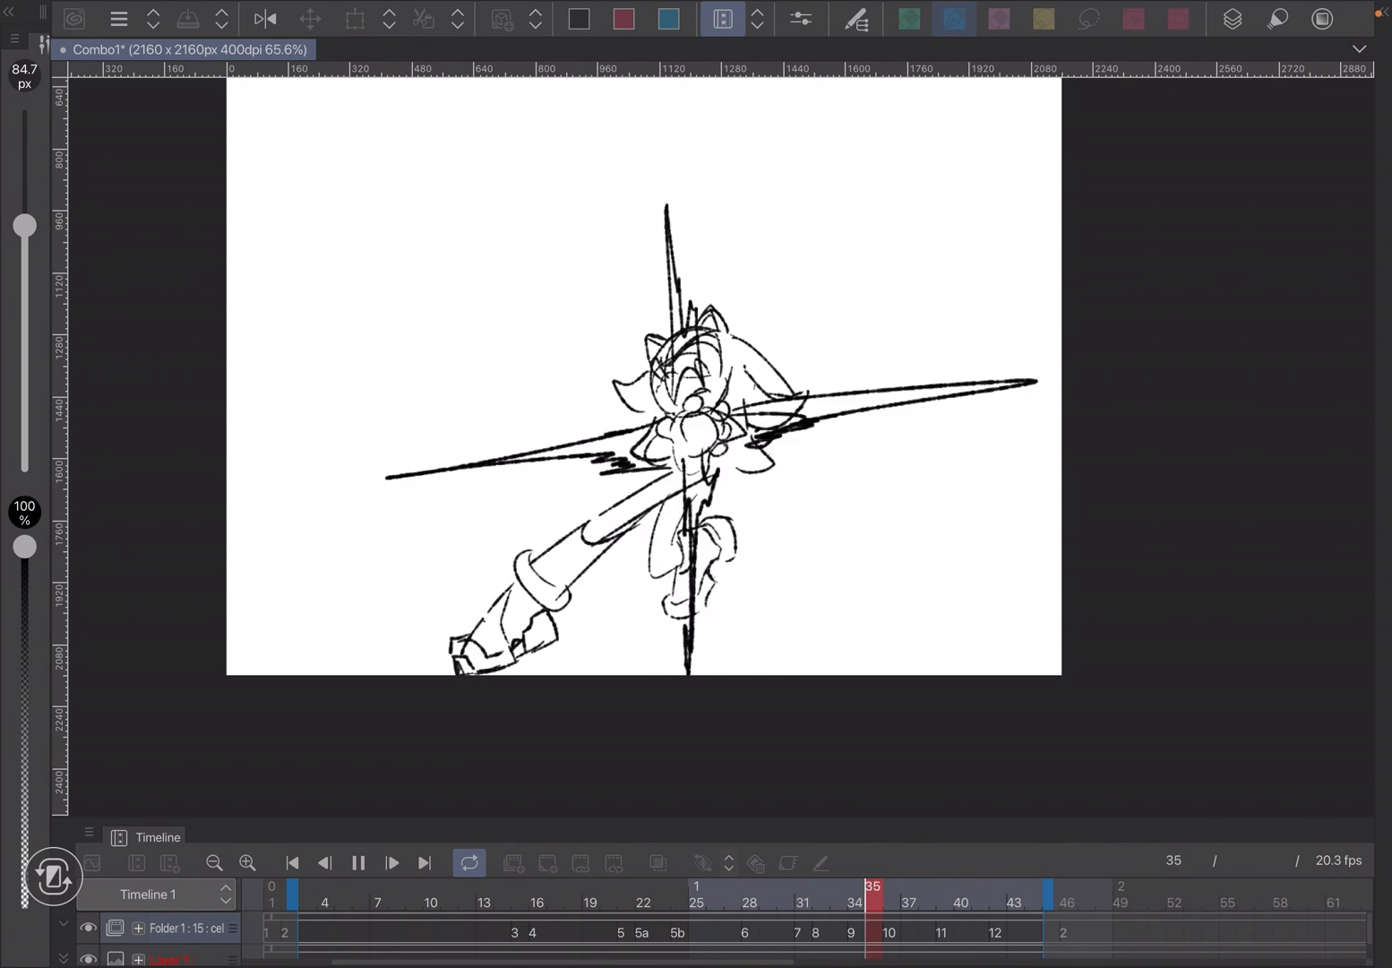
Play the sword-slash animation, exit to the Home Screen and start searching 'aff'
click(837, 885)
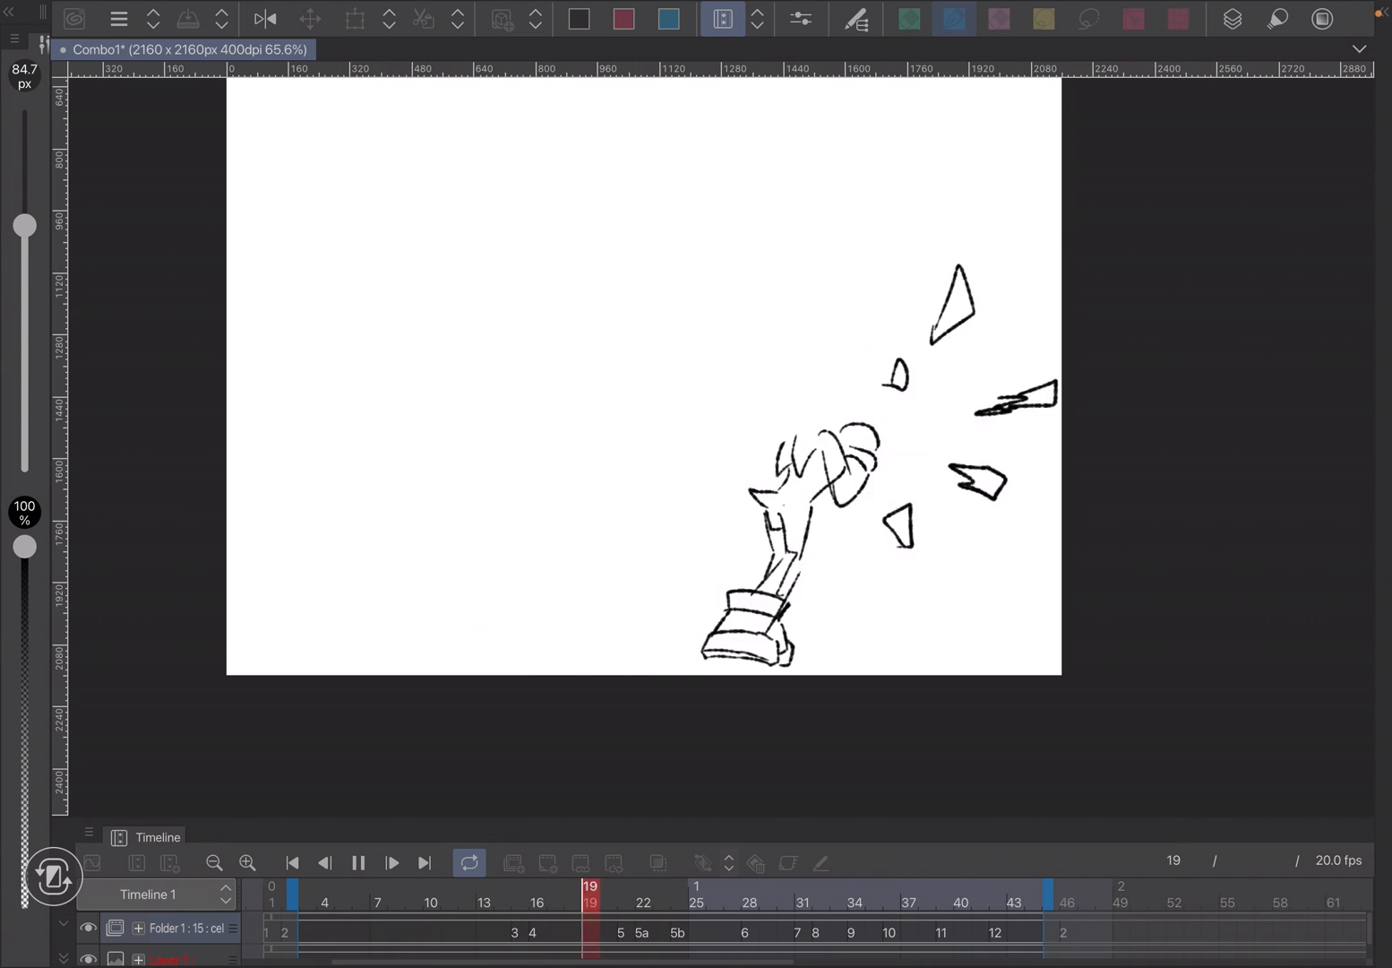
text(aff)
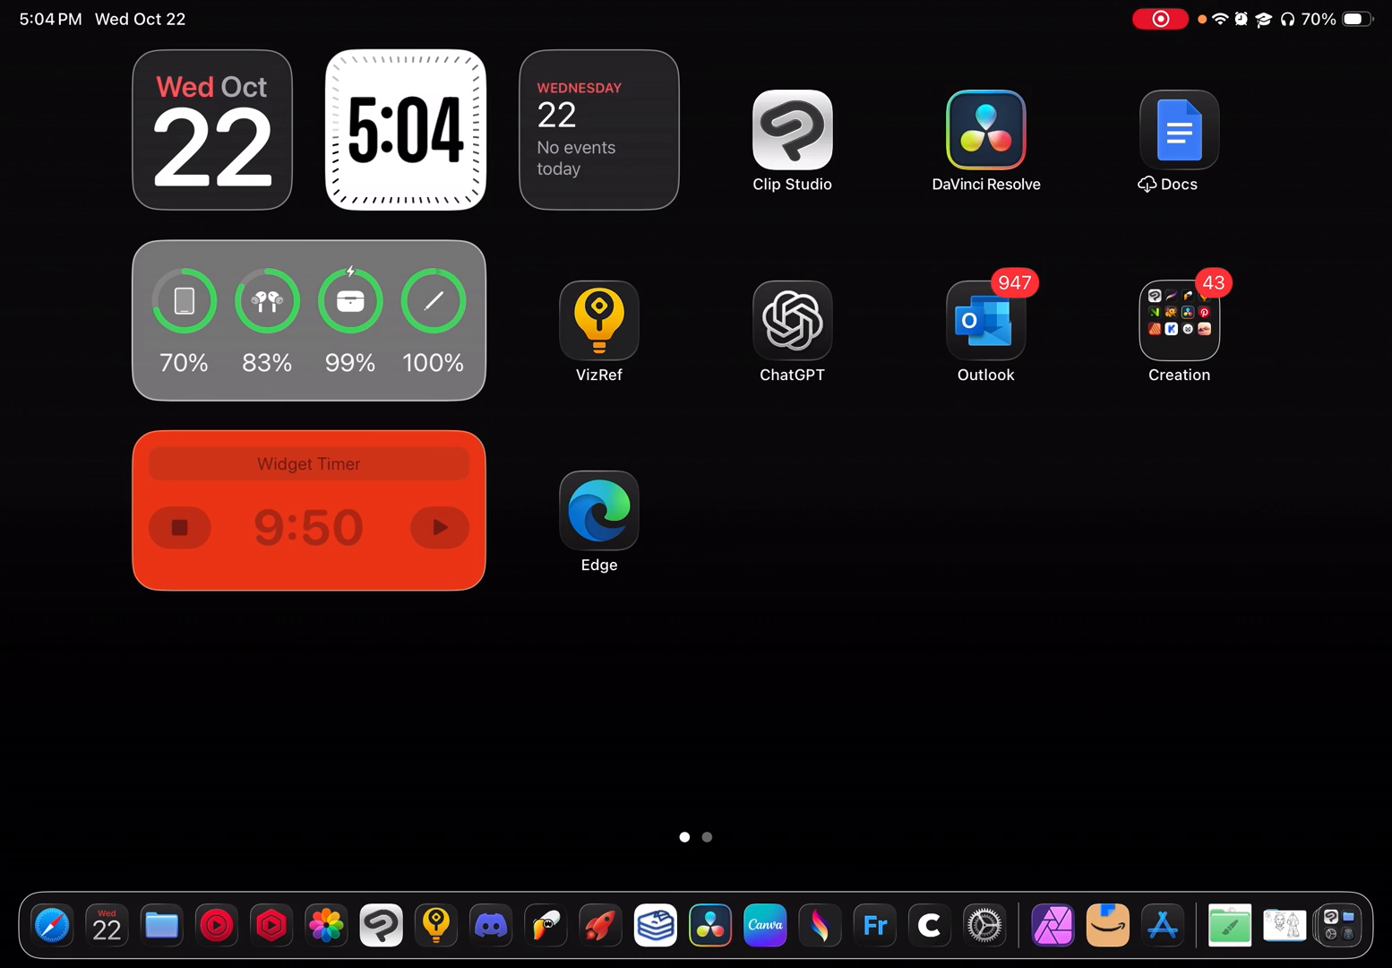
Search 'app' in Spotlight and launch the App Store from the results
text(app)
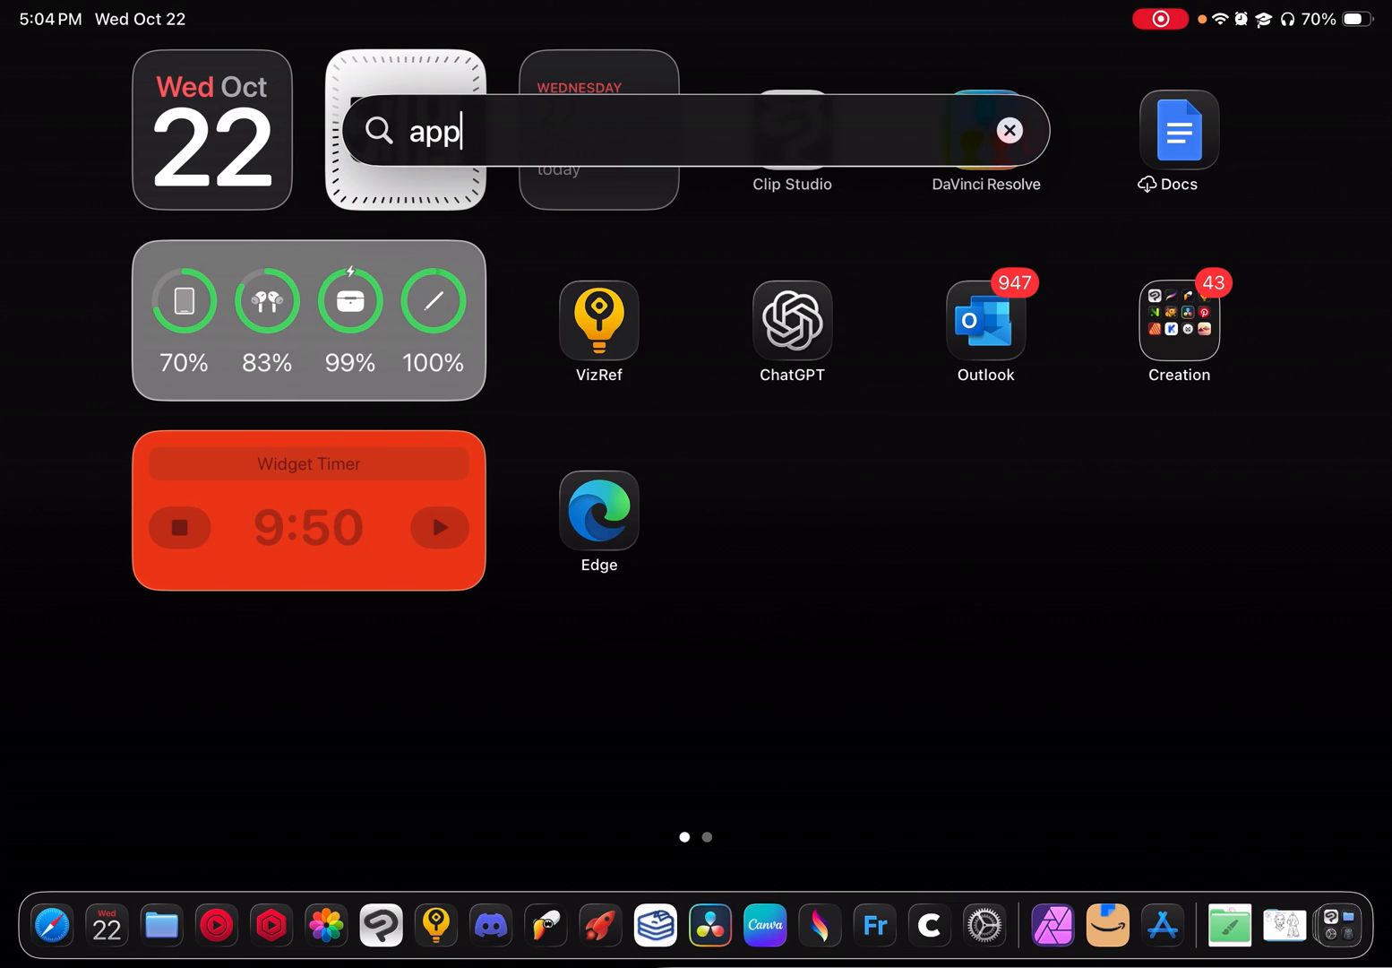
click(1163, 924)
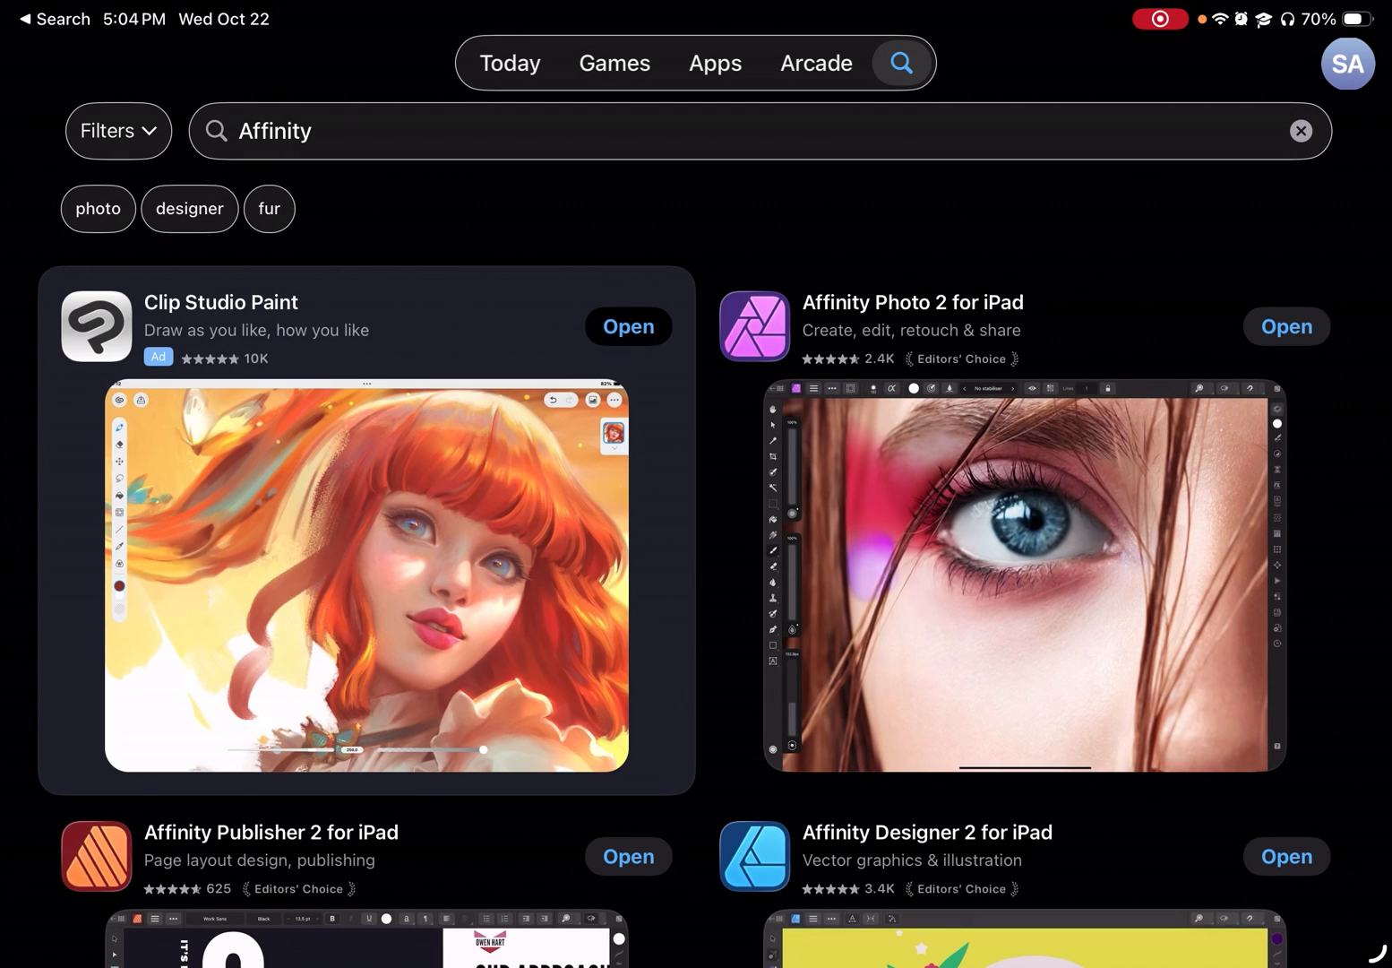
Scroll the Affinity results and launch Affinity Publisher 2 for iPad into a blank document
scroll(down, 3)
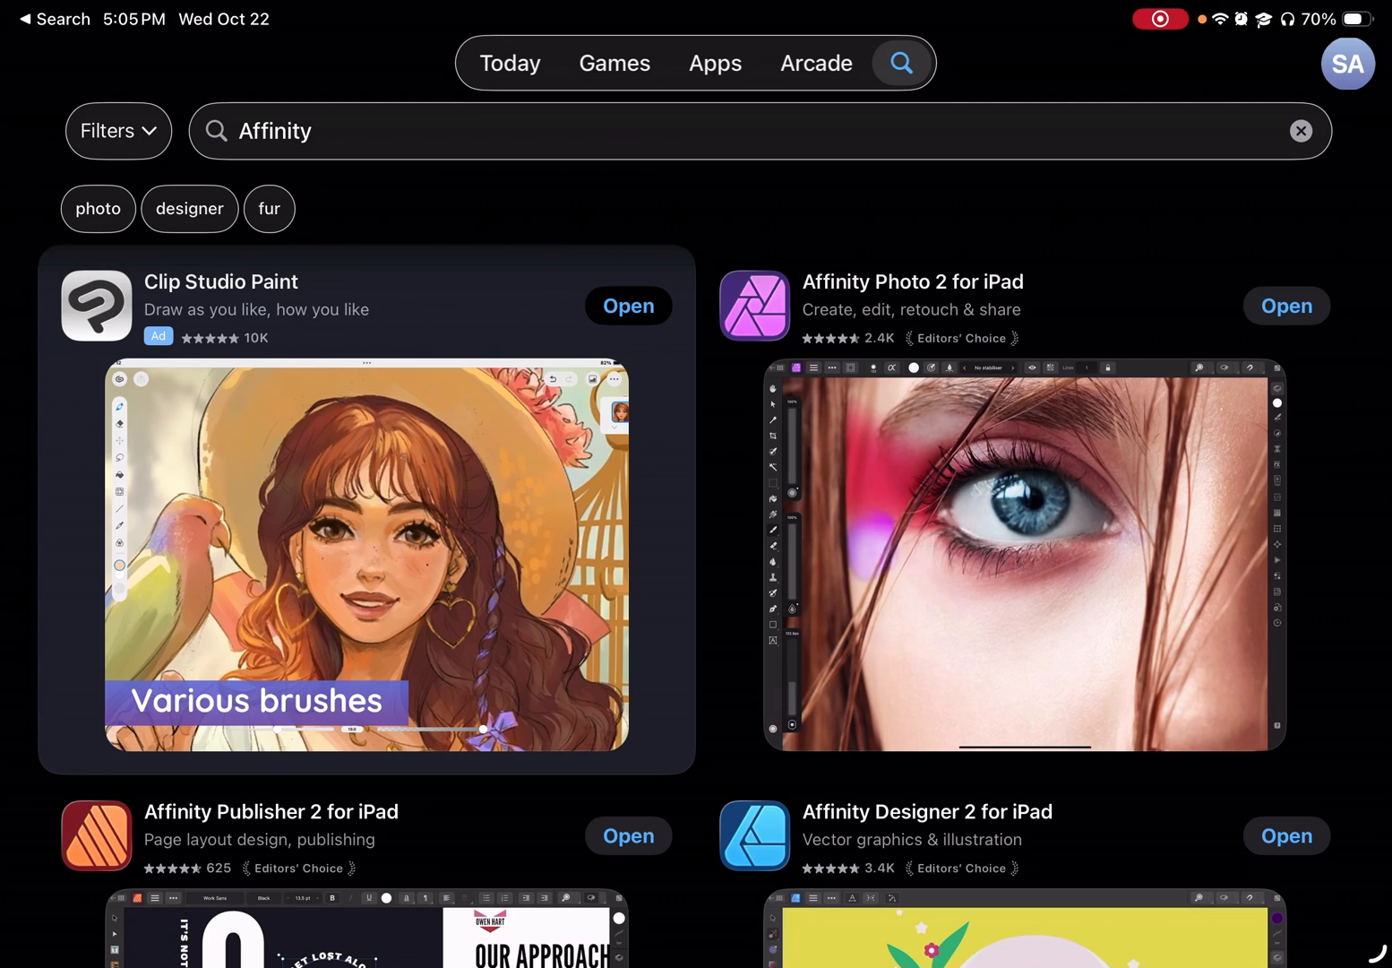
click(1287, 305)
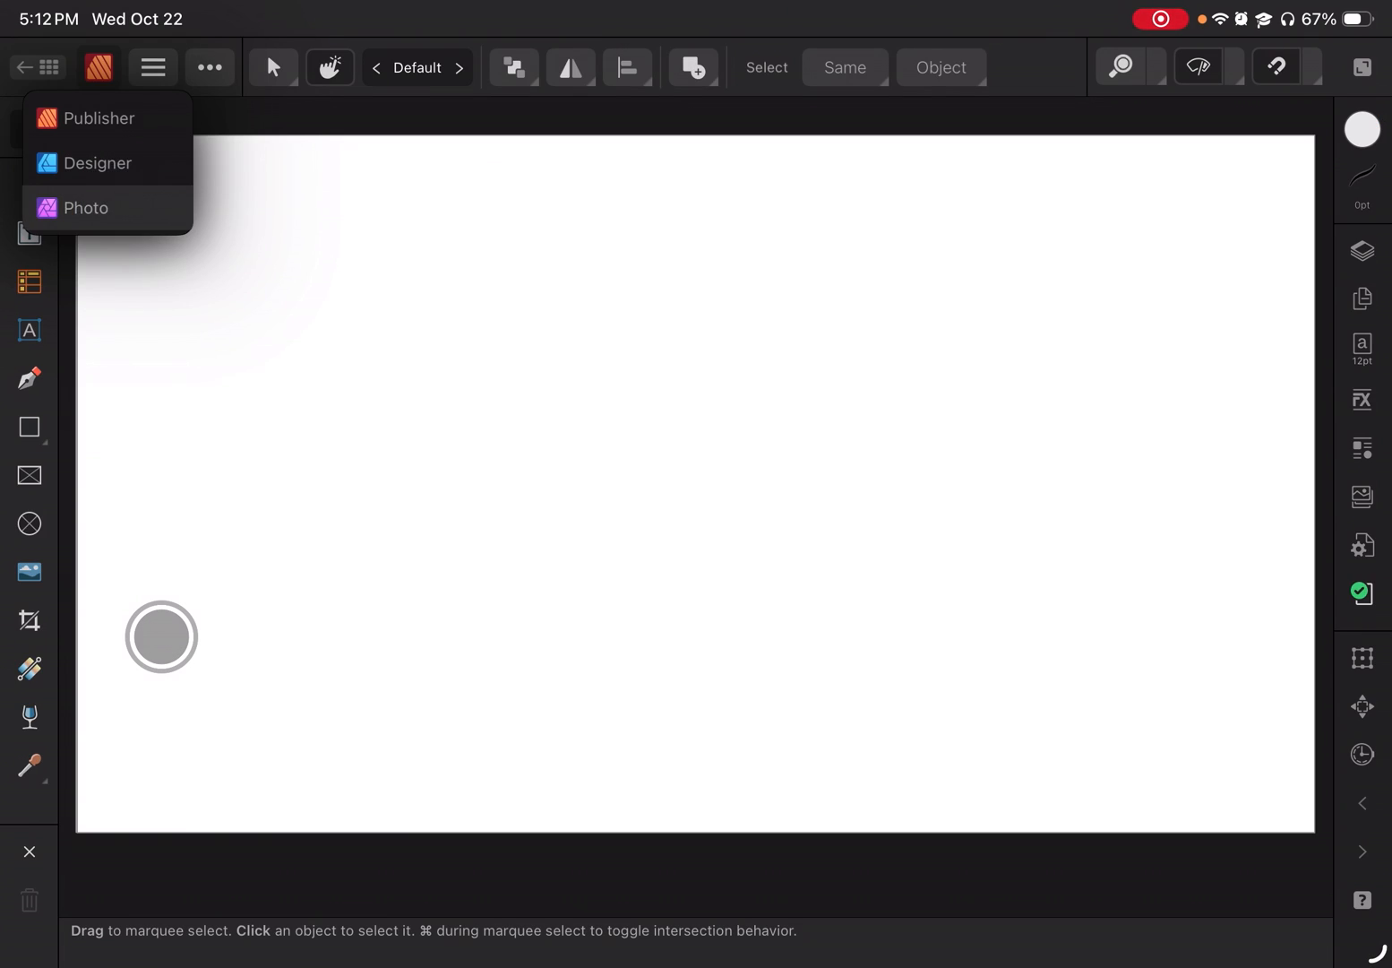
In the Photo persona, paint a black cat-face sketch and green 'SKE' lettering with the brush
click(86, 208)
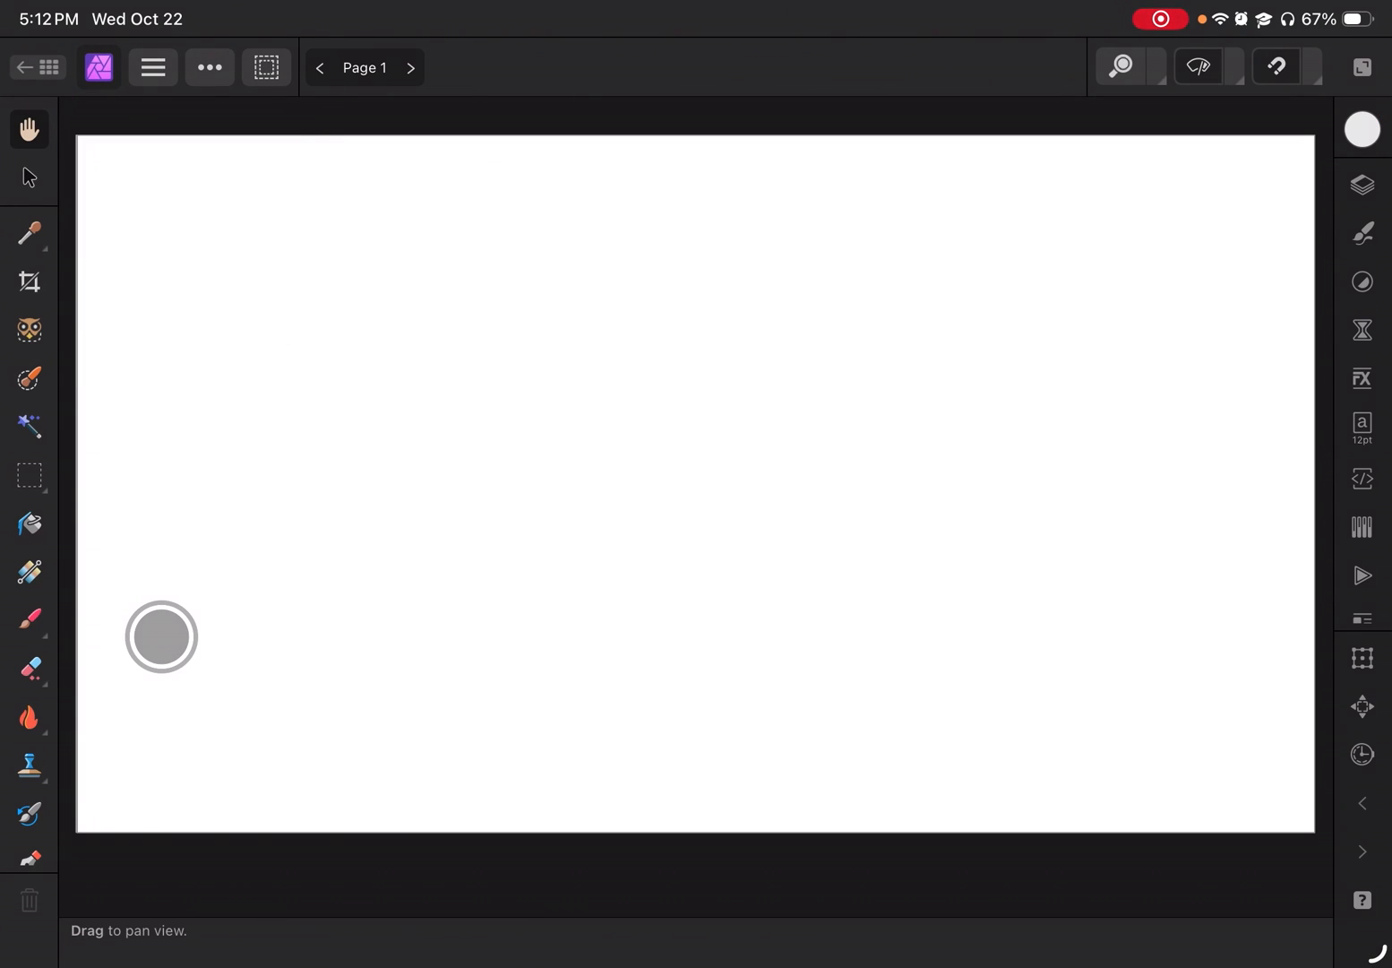
click(28, 620)
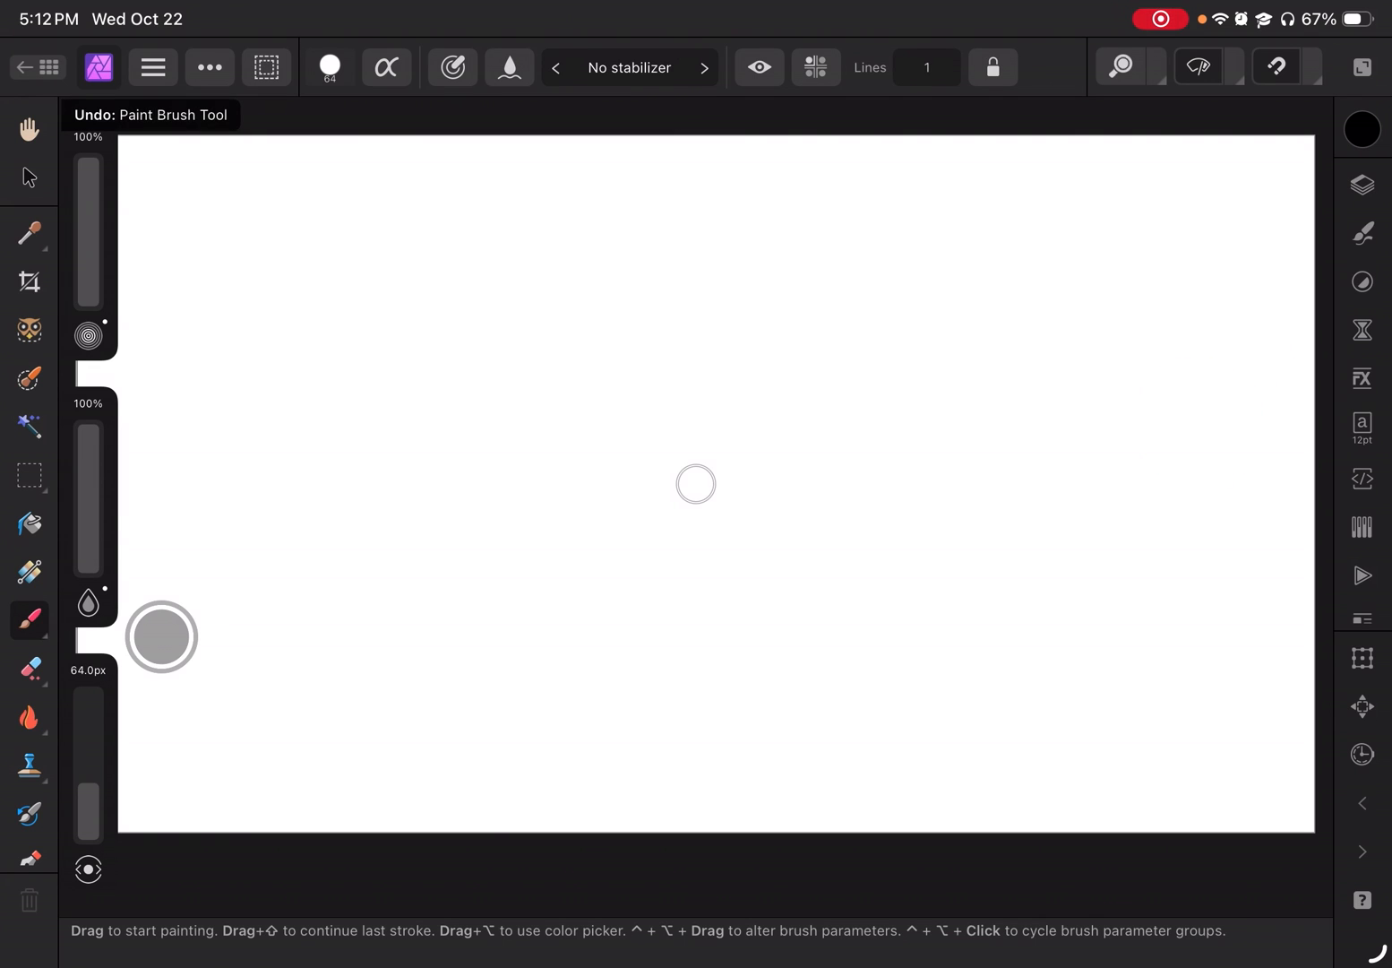
click(99, 68)
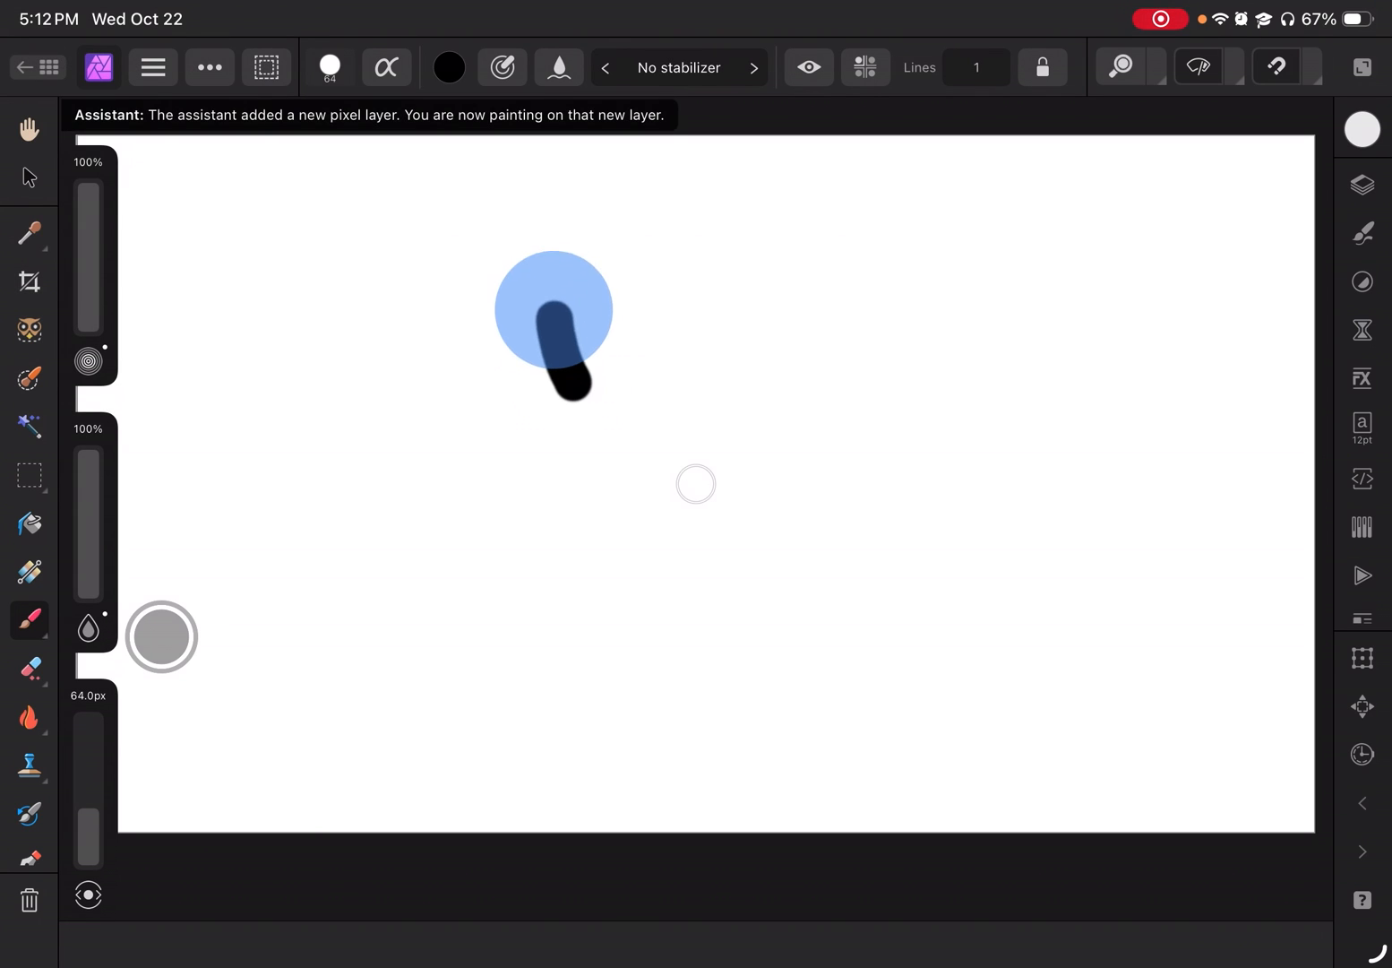
click(1362, 130)
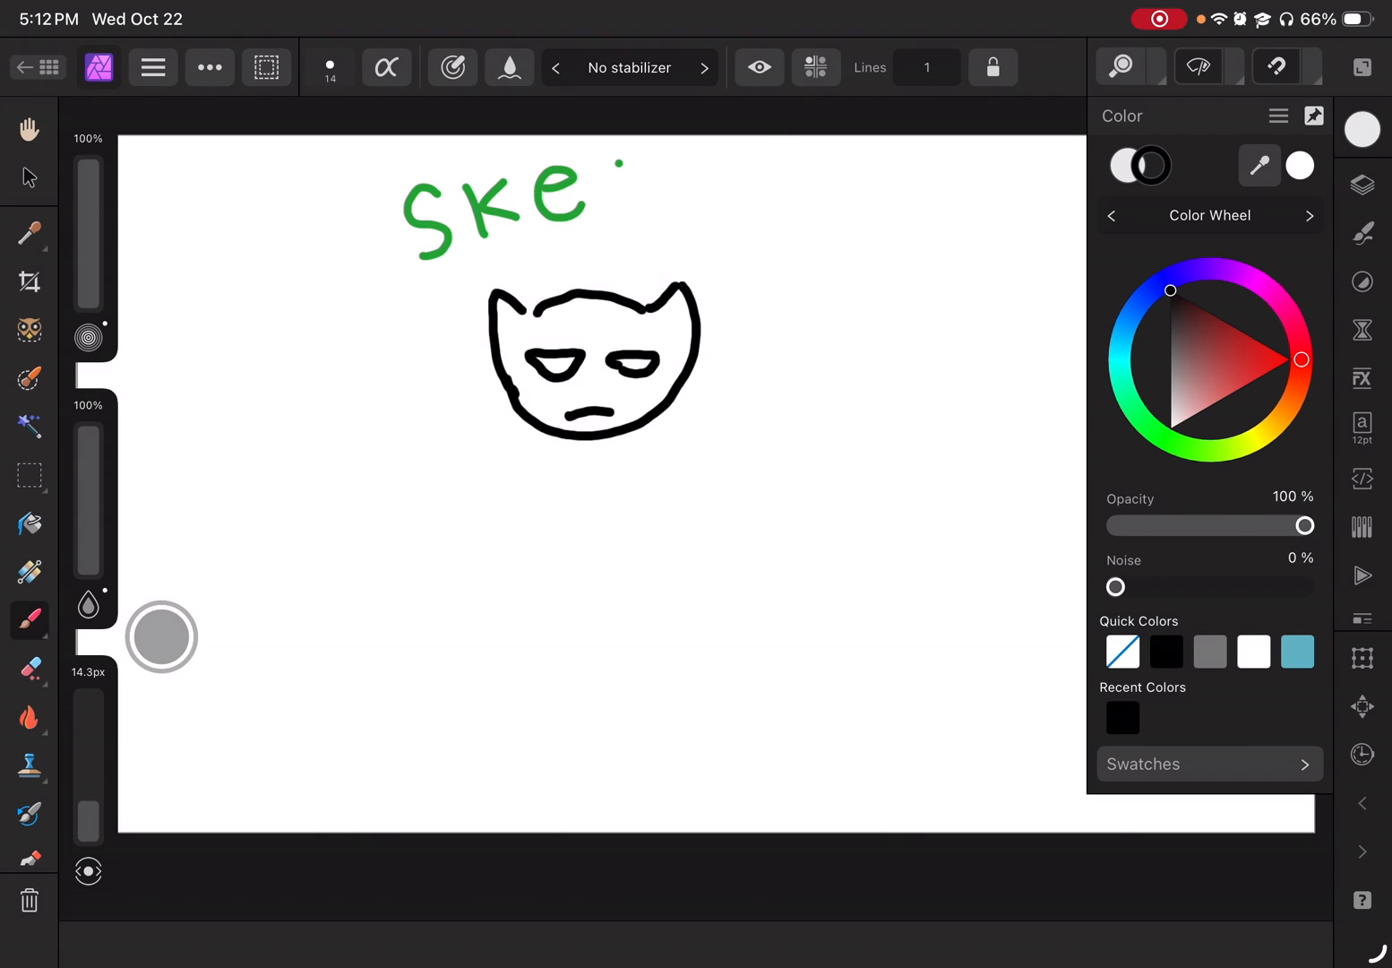
In the Designer persona, stretch the sketch wider and add an empty tracing layer above it
click(99, 68)
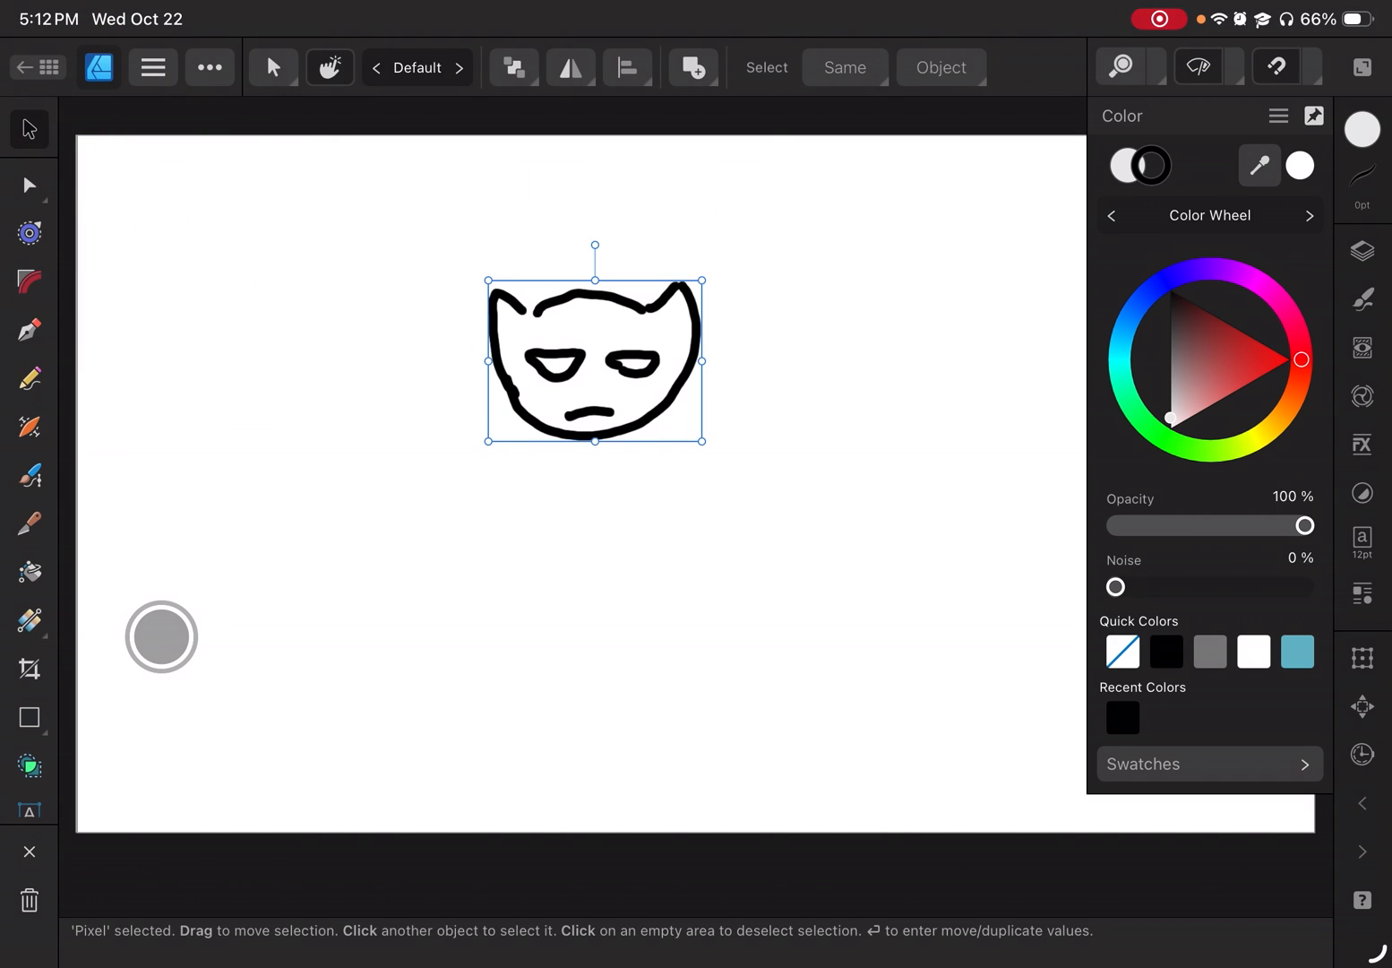
drag(595, 359, 608, 369)
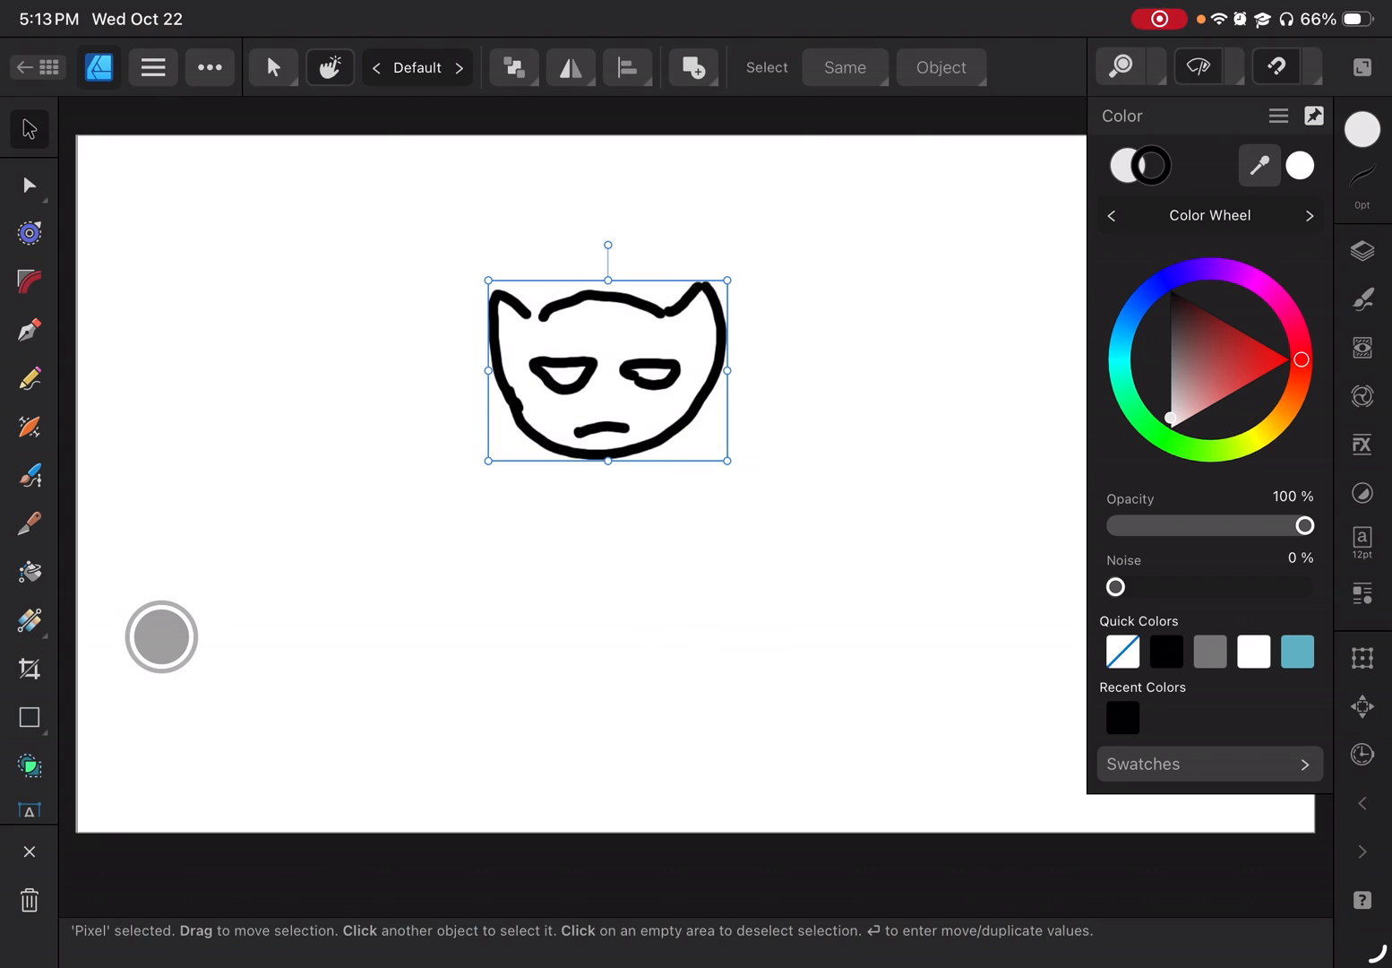
click(1362, 250)
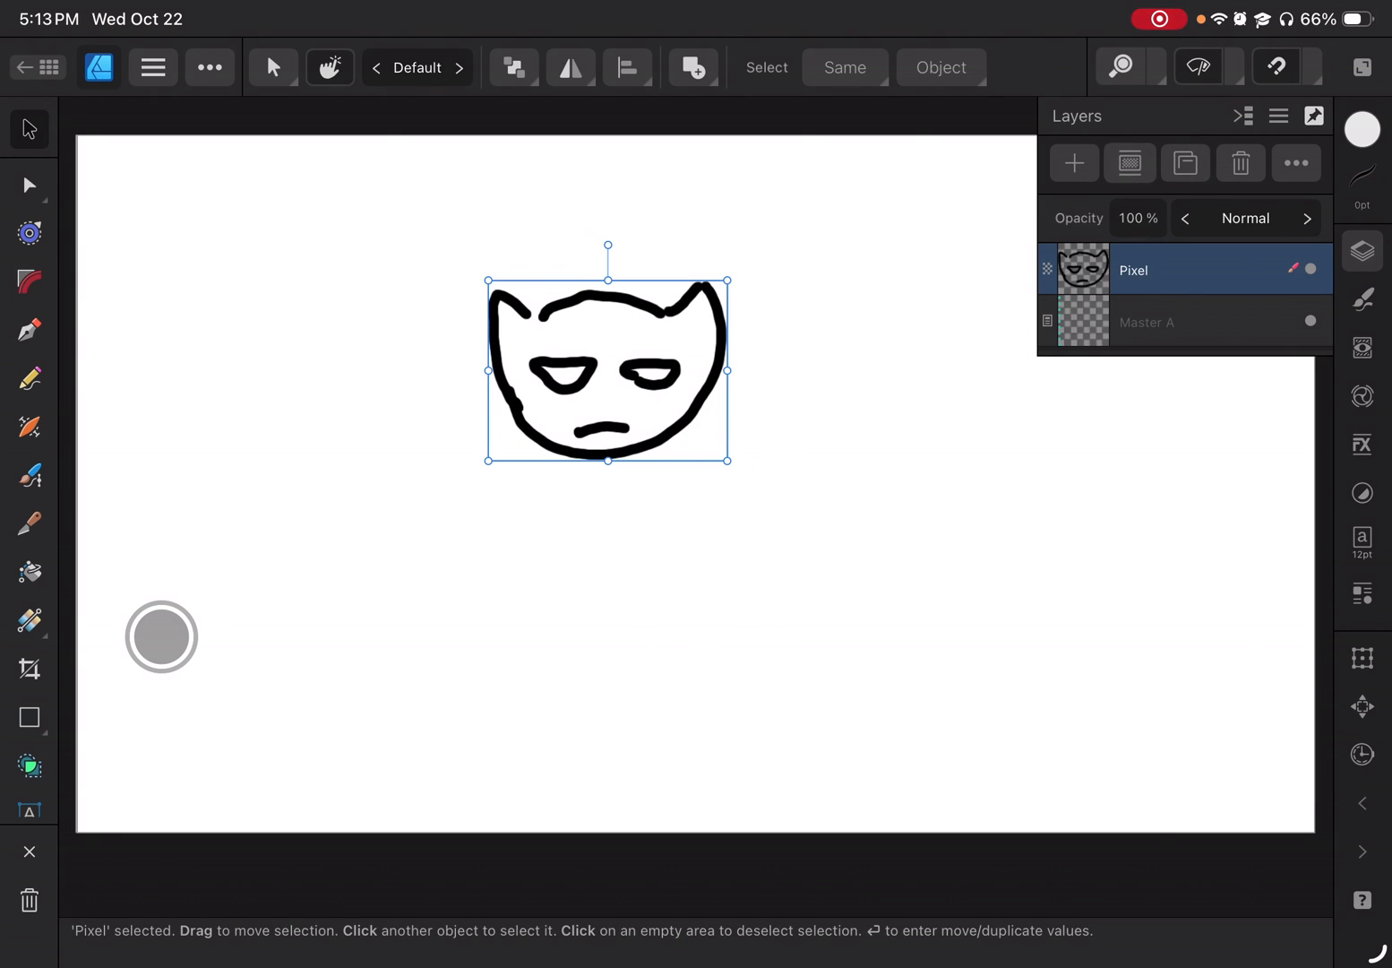
click(1073, 163)
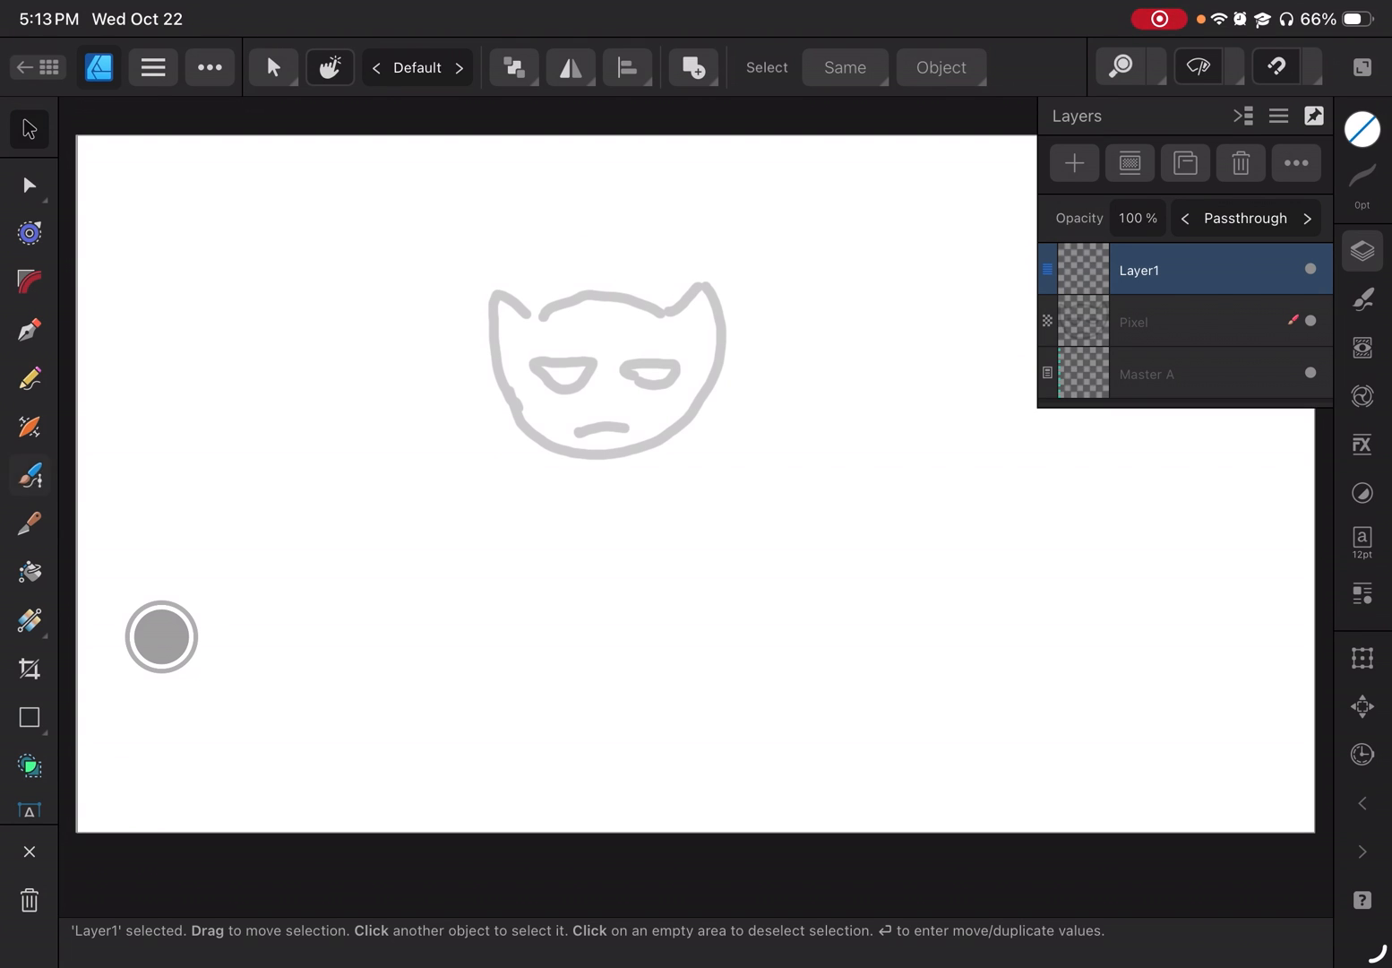
click(29, 476)
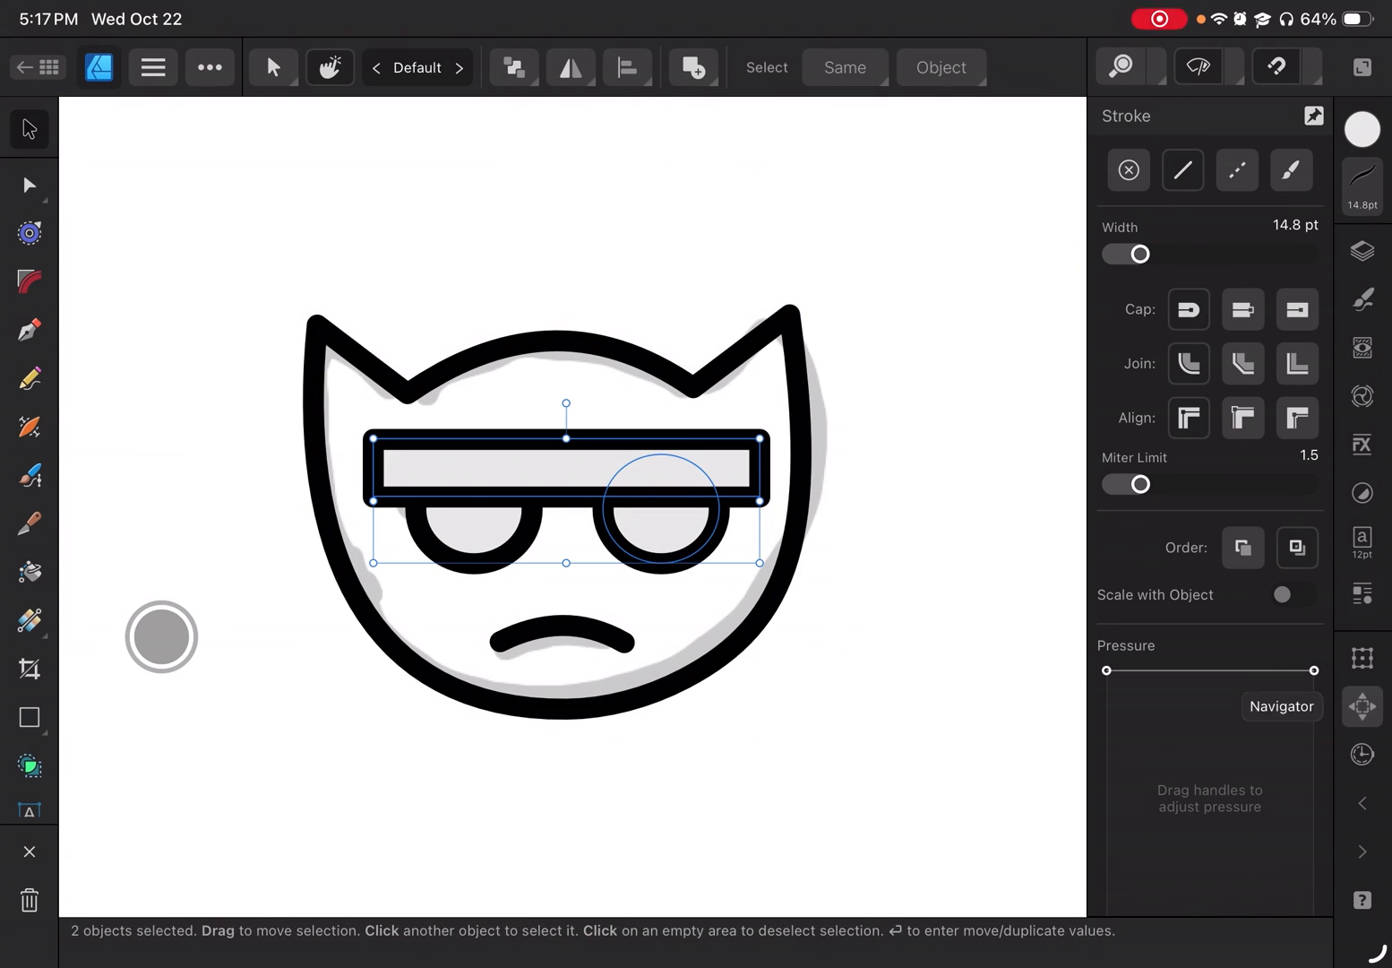
Subtract a bar from each round eye to leave sleepy half-circle eyes
click(691, 68)
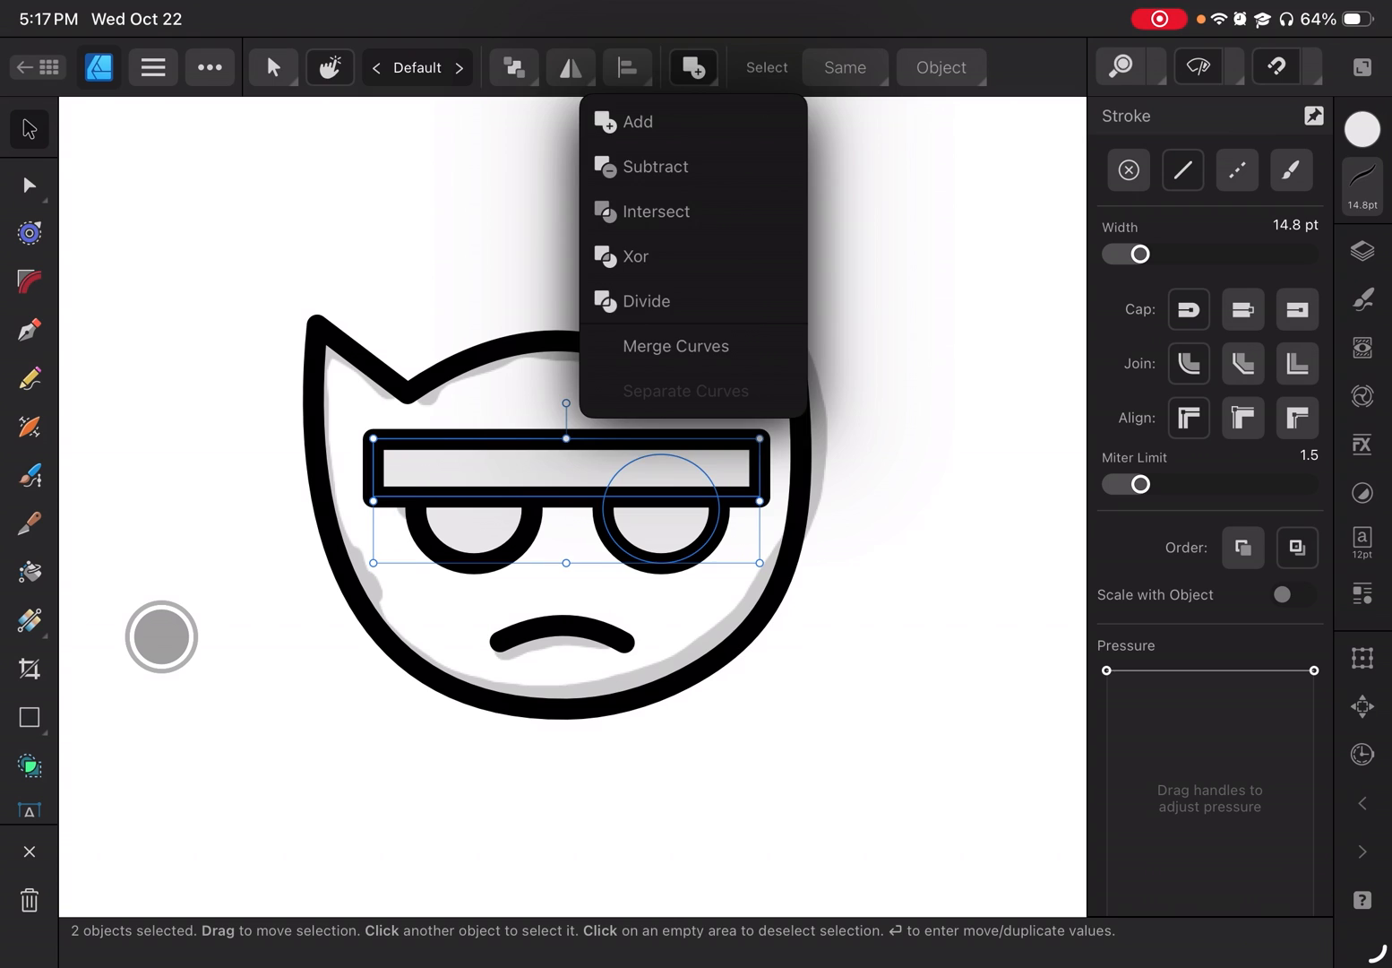
click(656, 167)
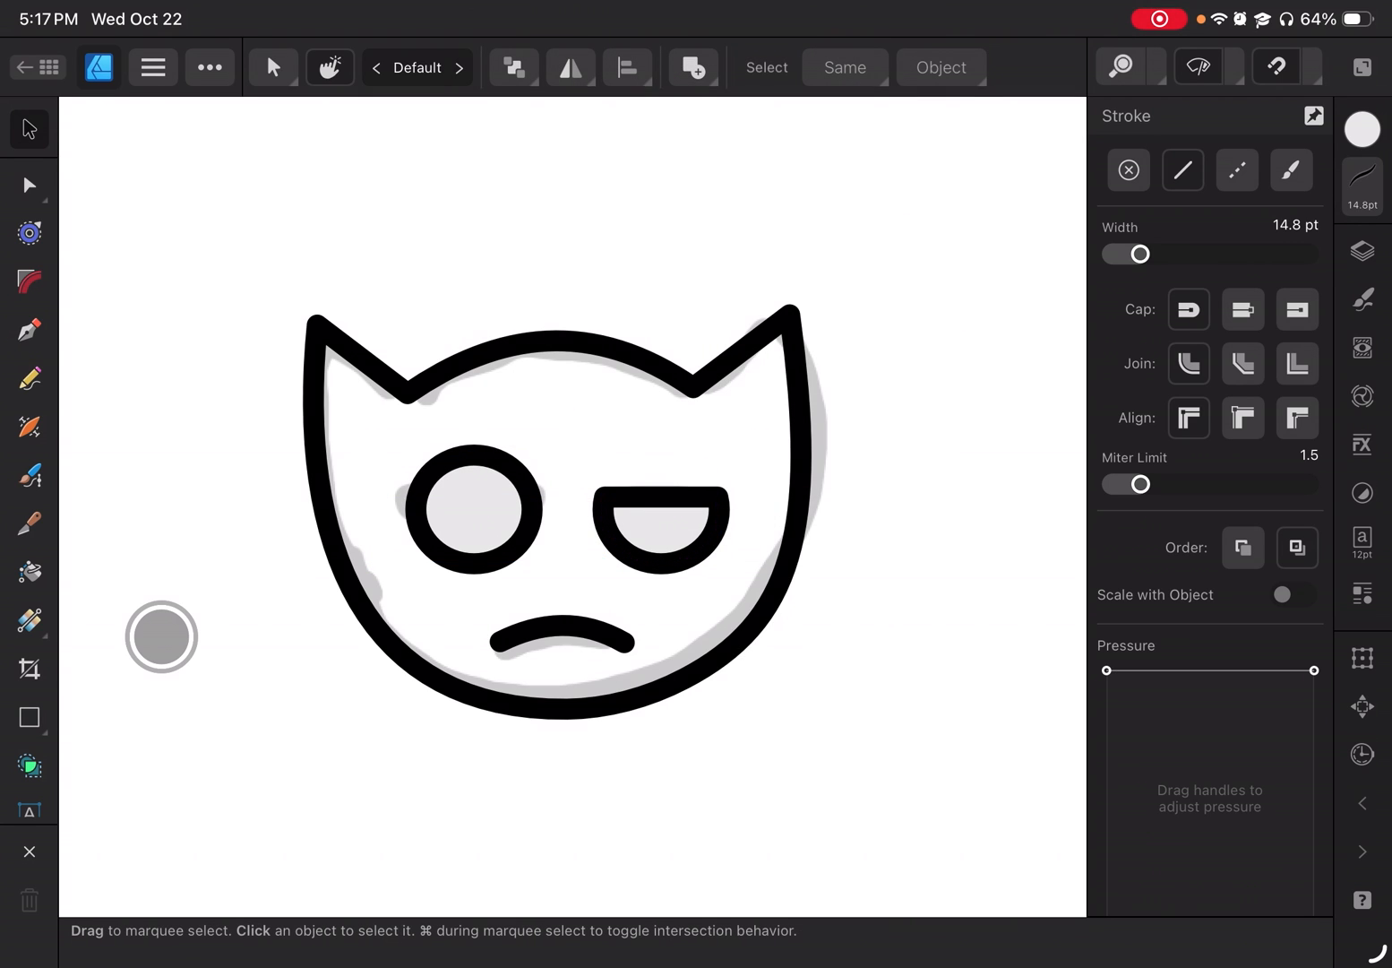
click(473, 505)
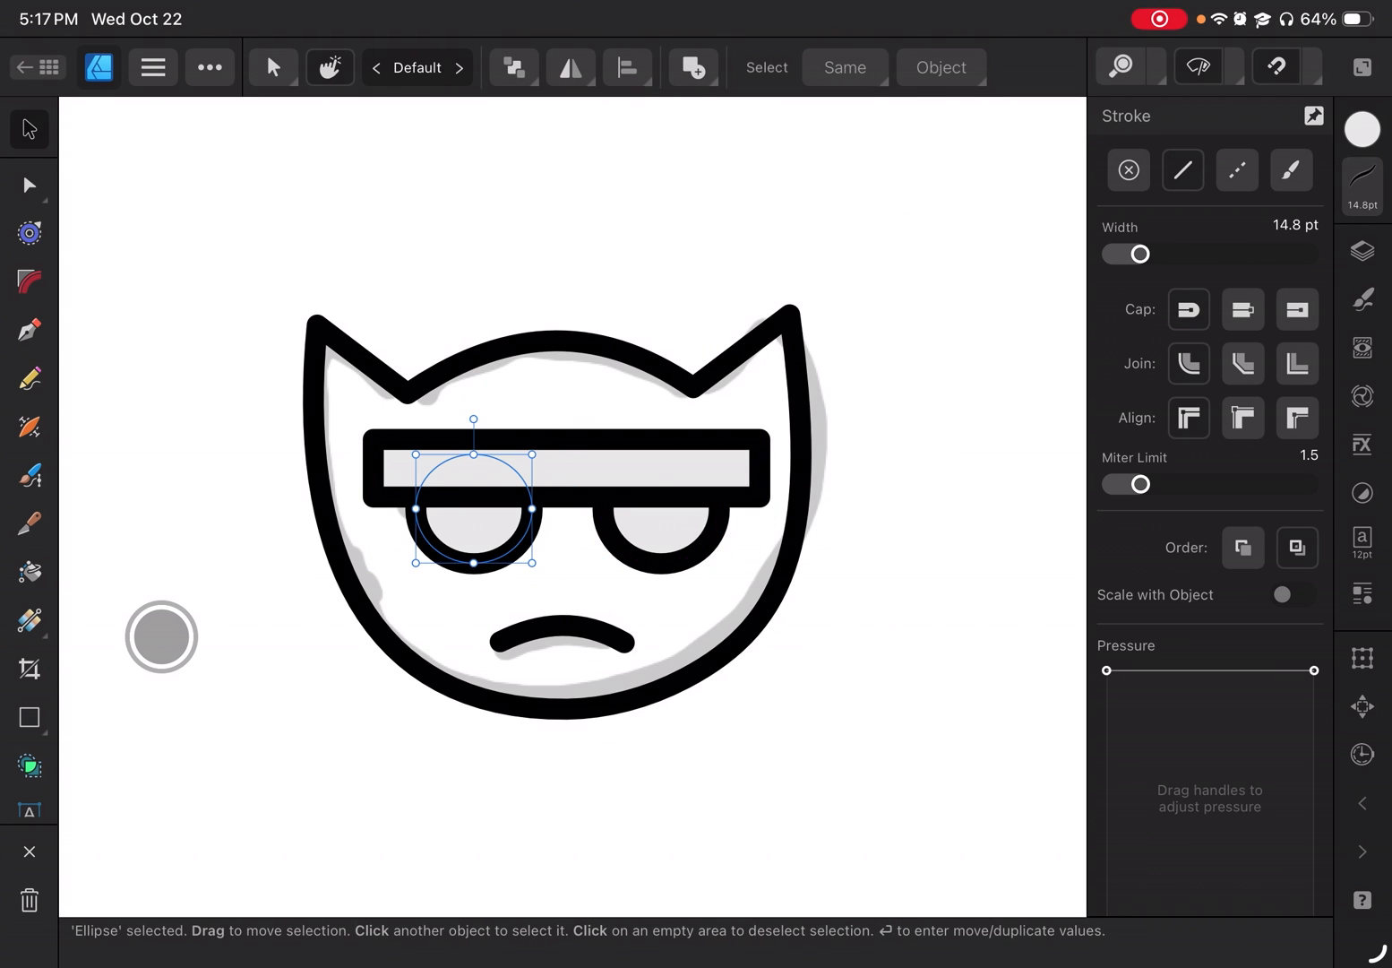
click(691, 68)
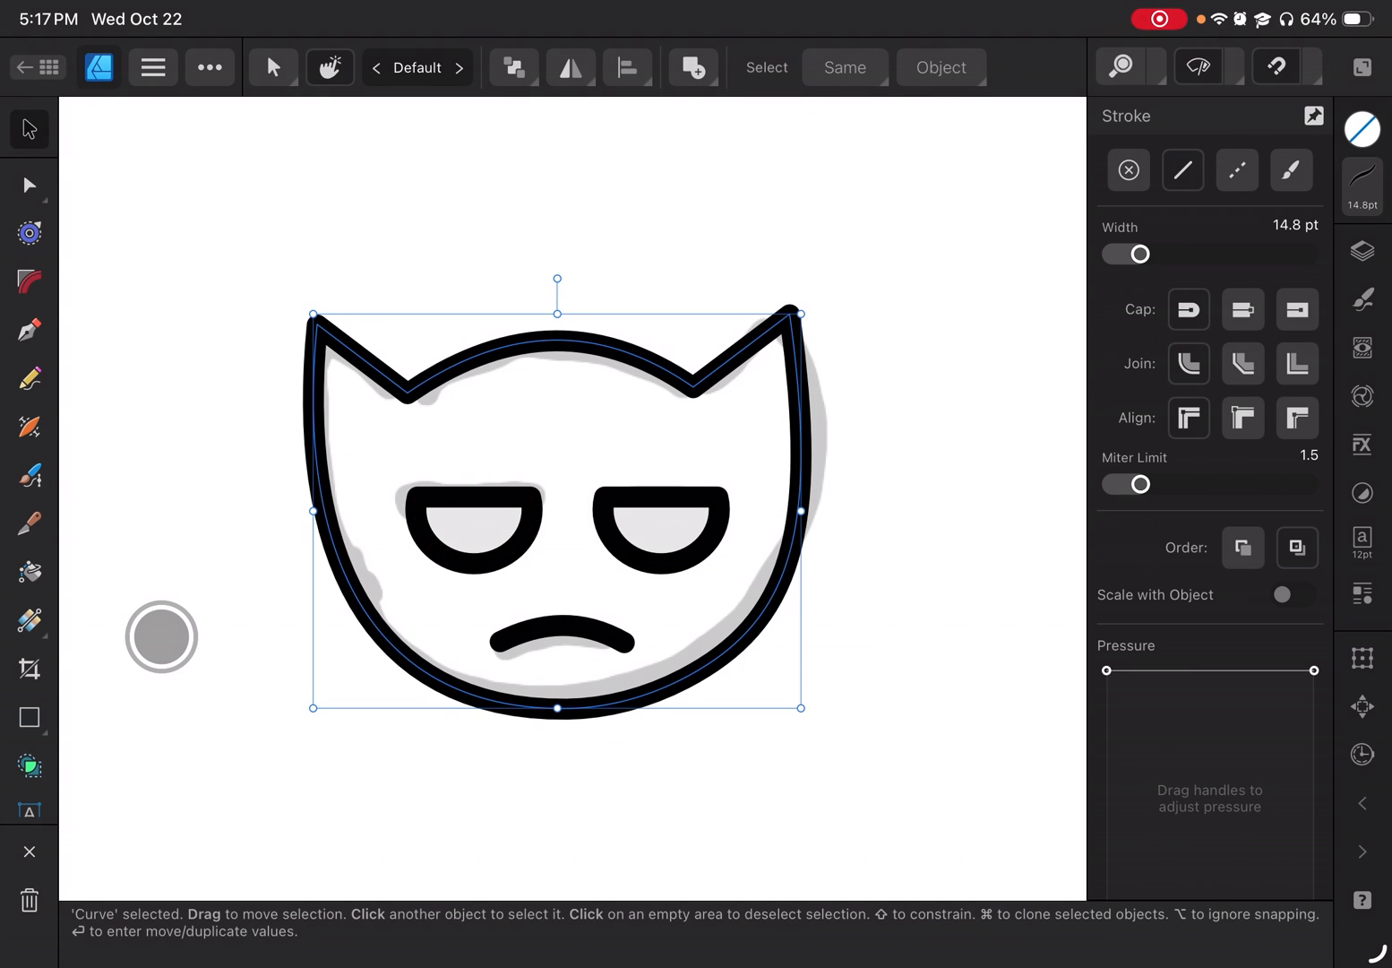
click(29, 716)
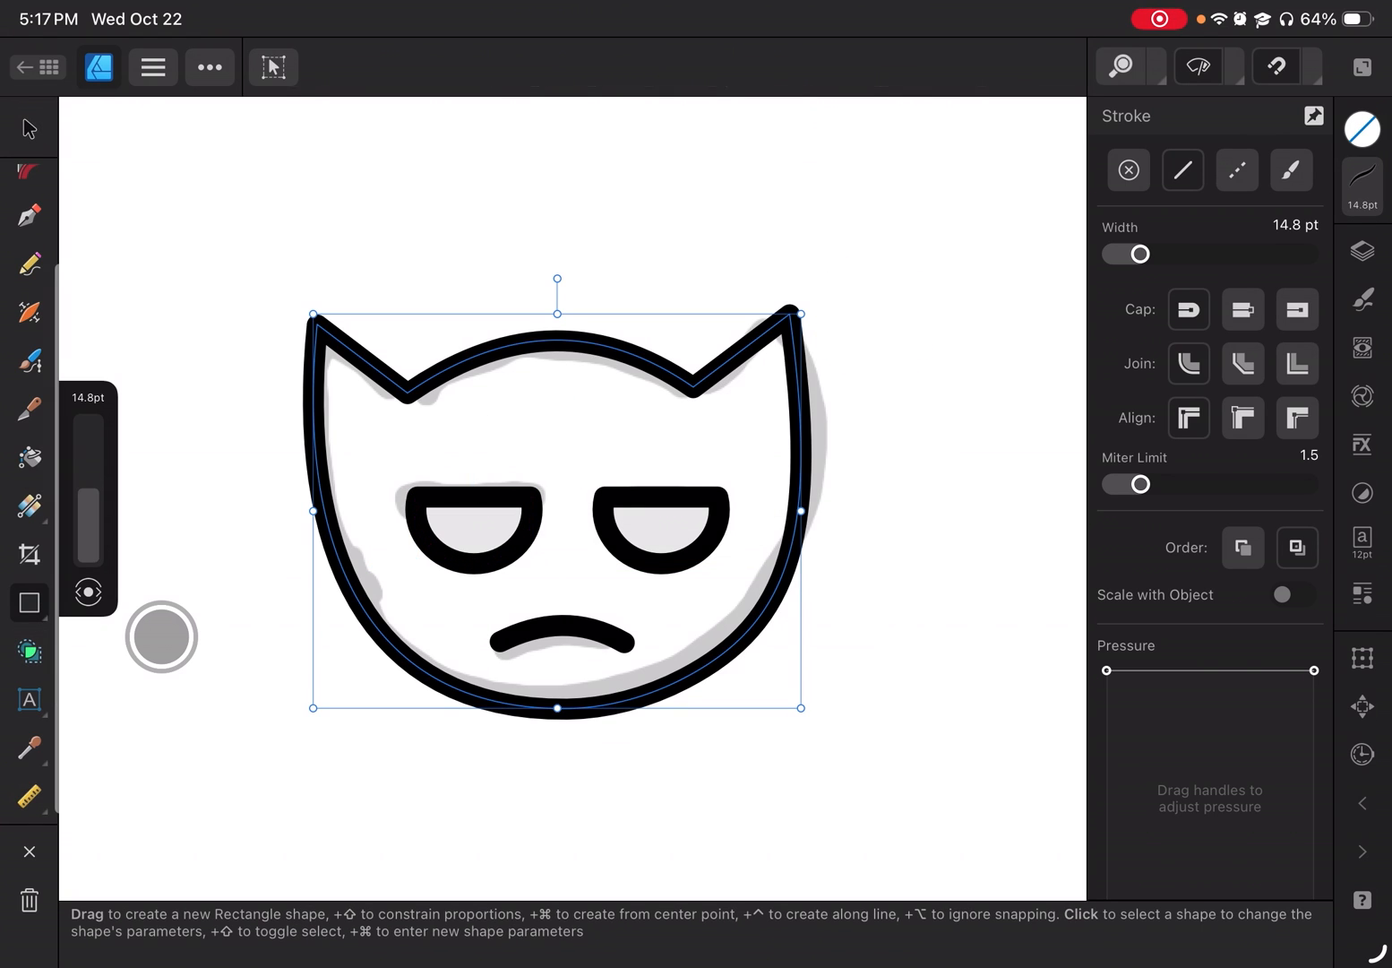
Set the head curve's fill to a light green from the colour wheel
click(1362, 129)
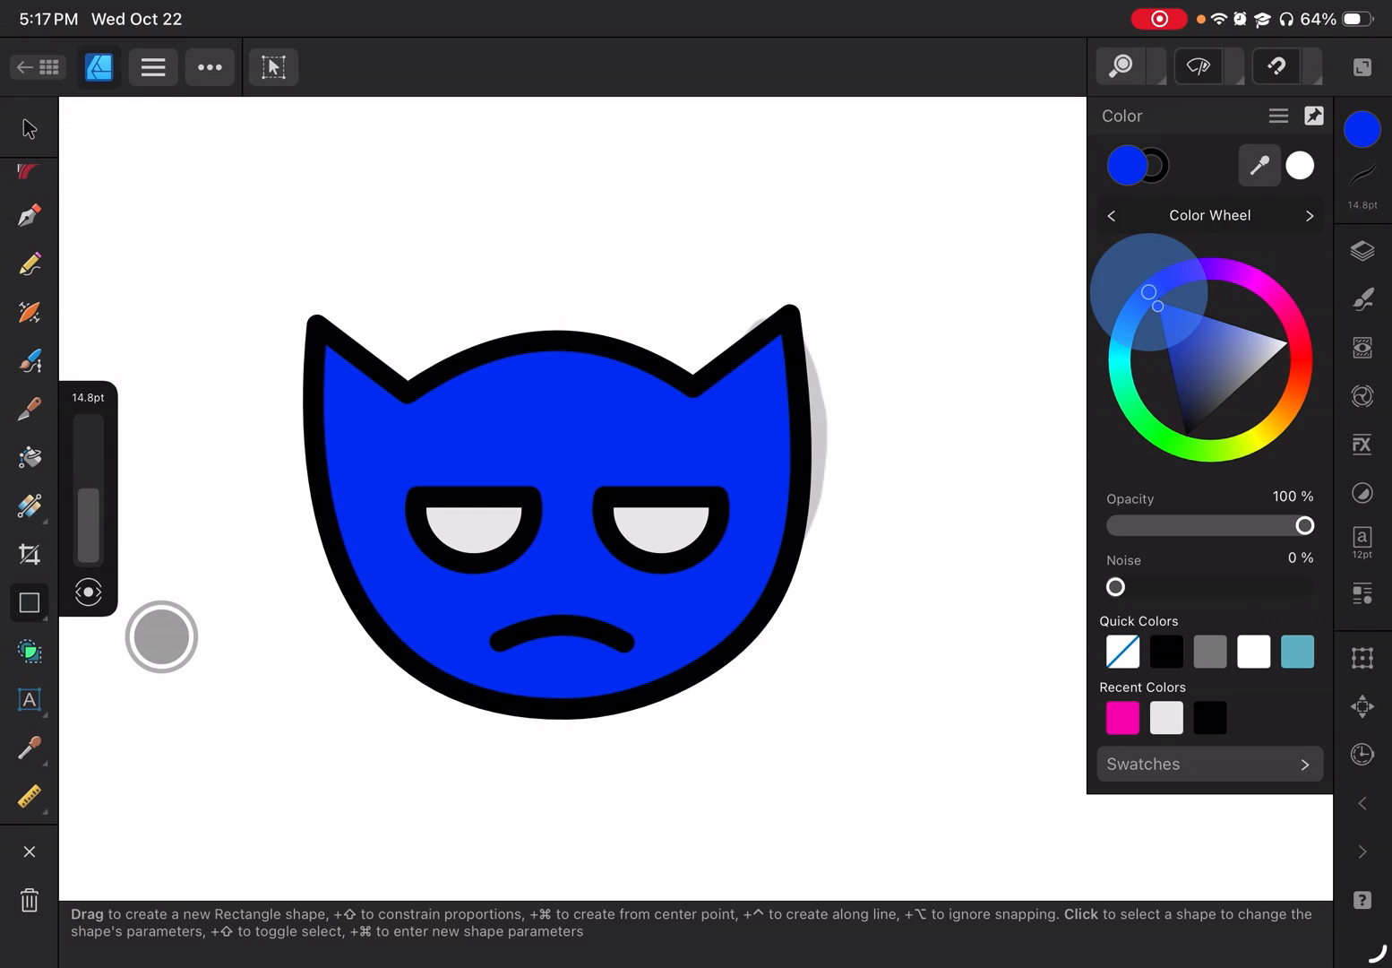
click(1150, 427)
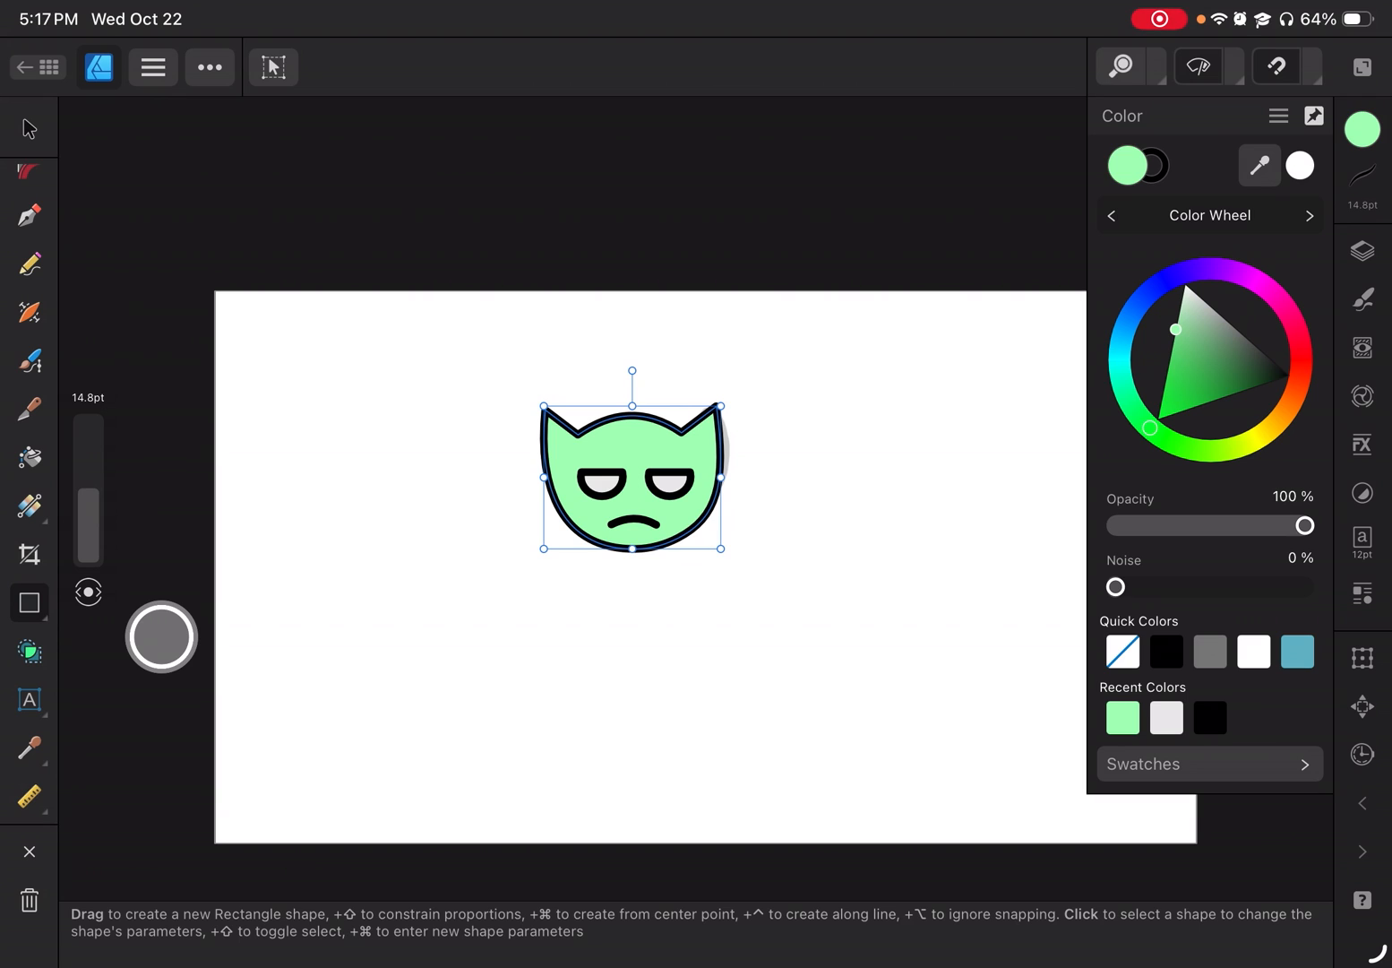
click(1362, 251)
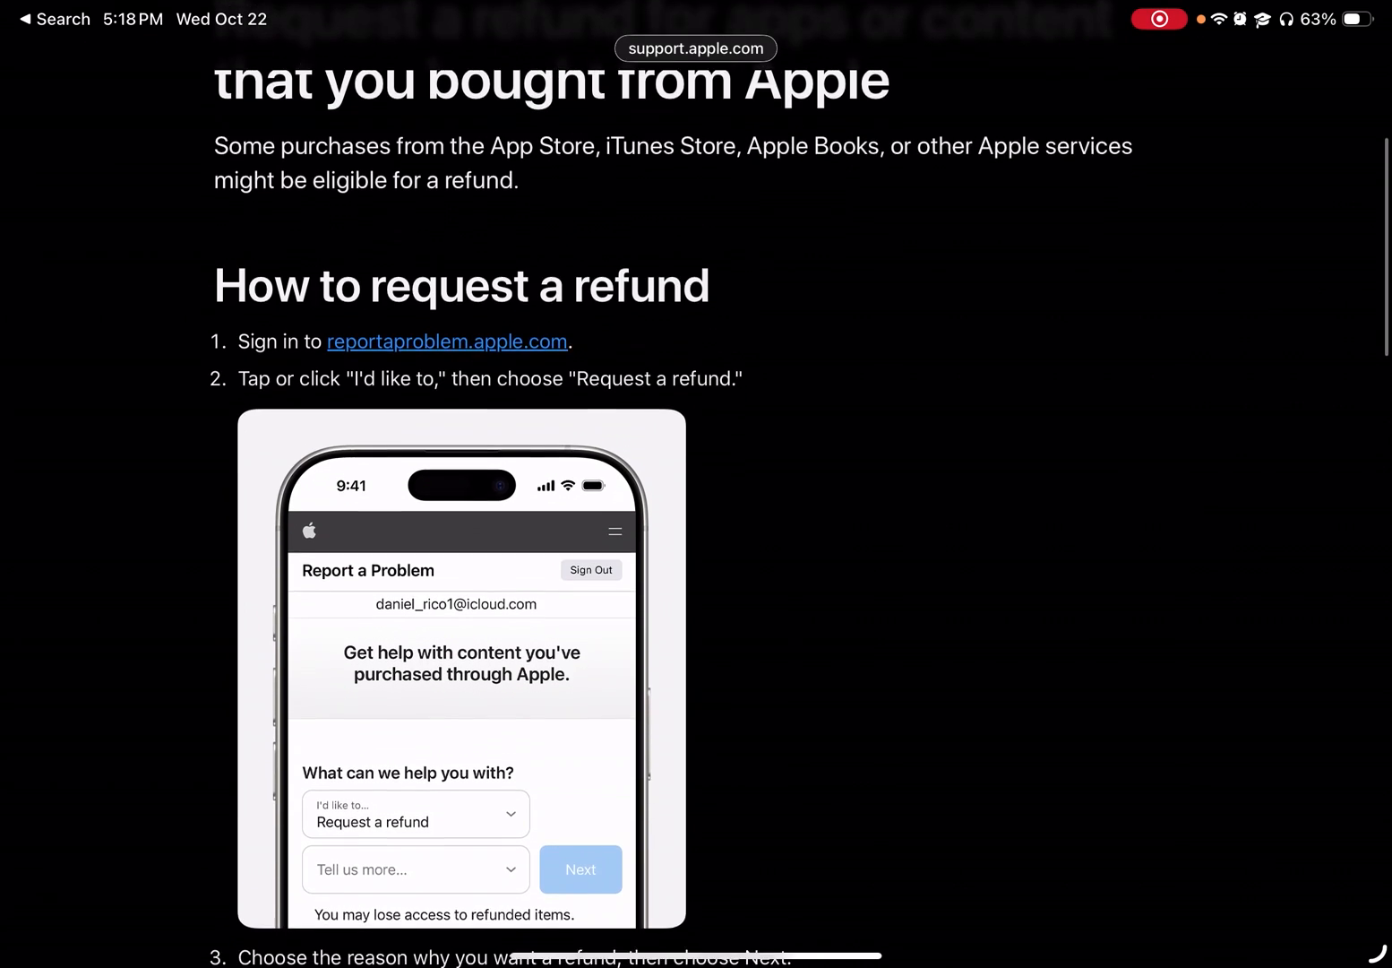
scroll(down, 3)
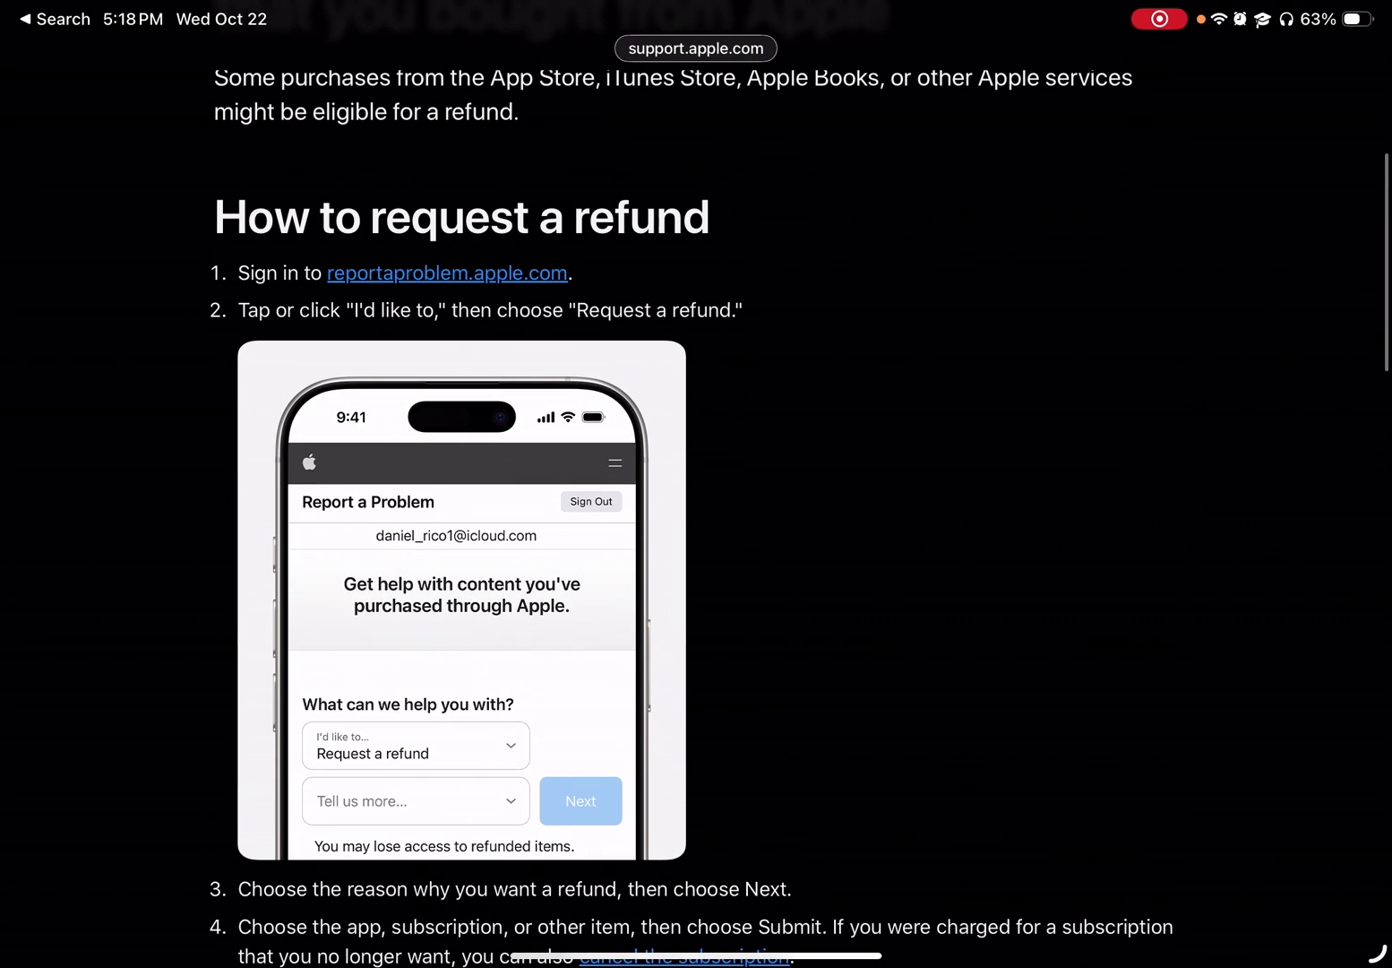
scroll(down, 3)
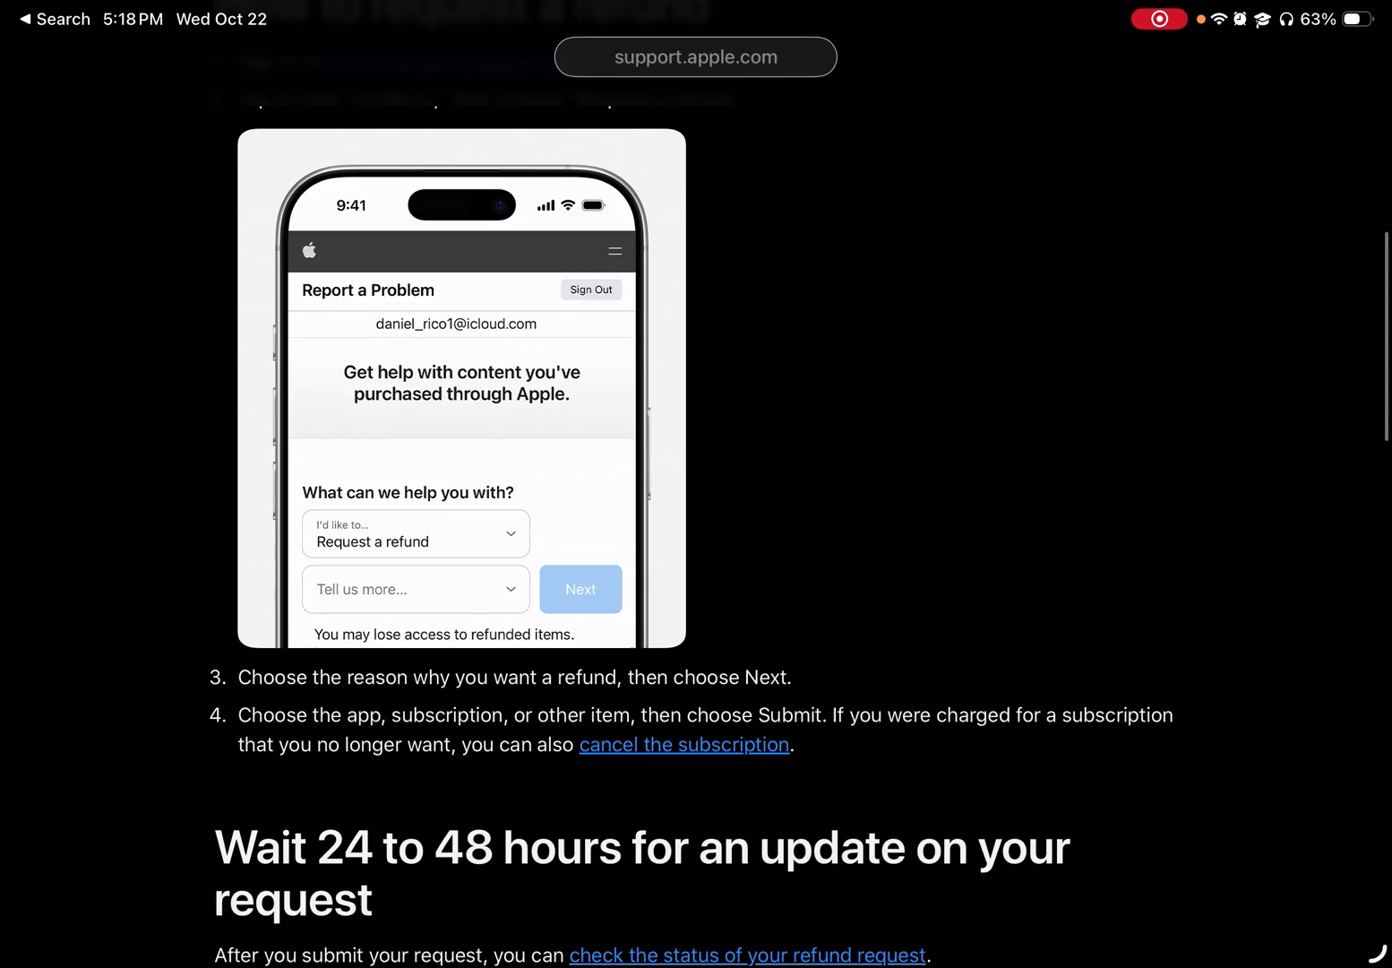
scroll(up, 3)
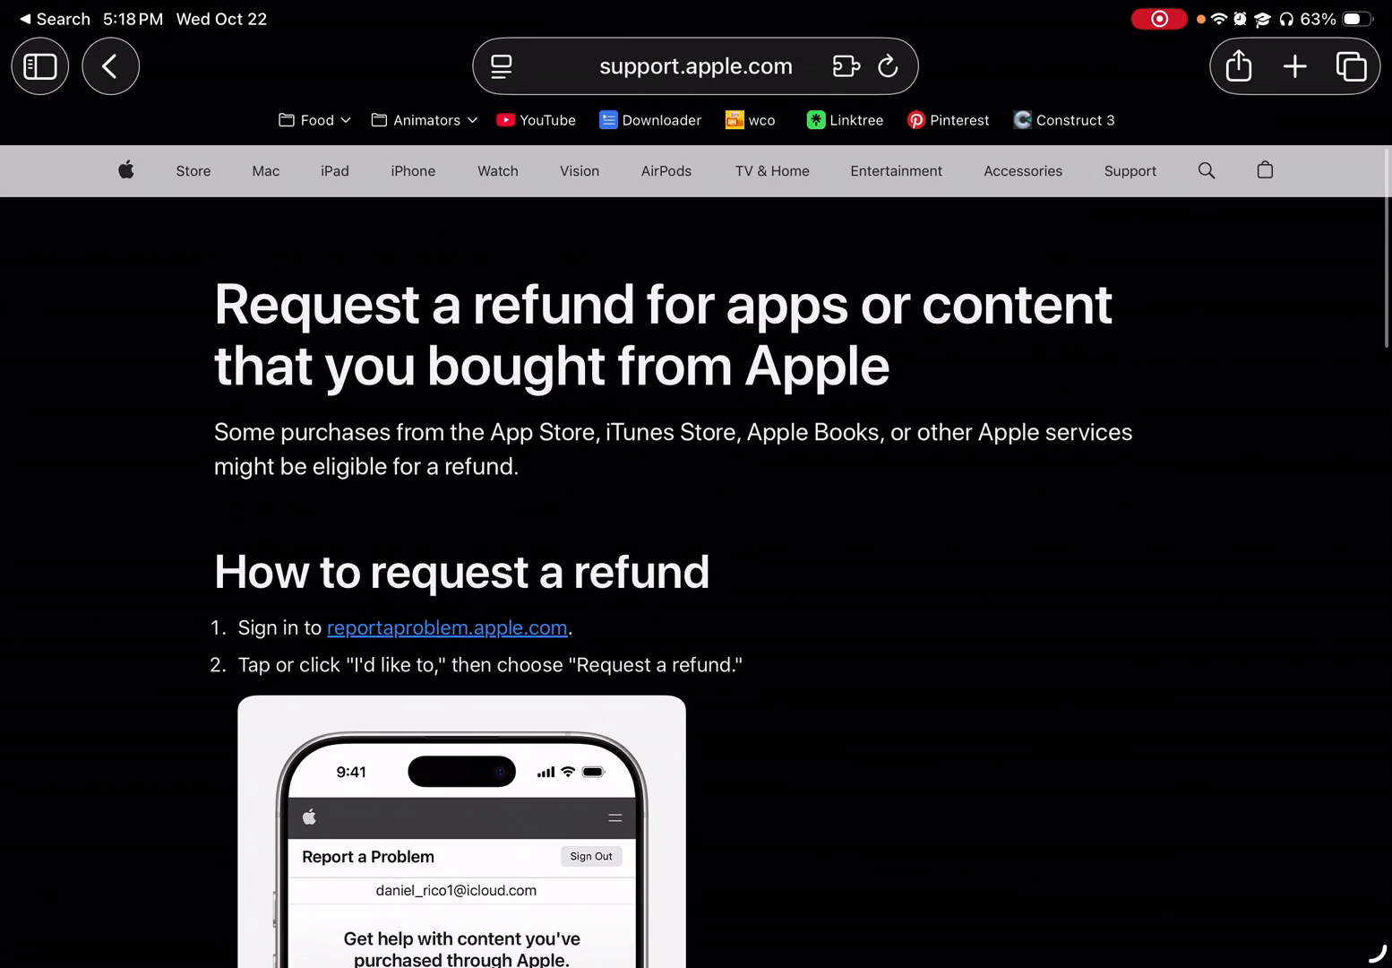